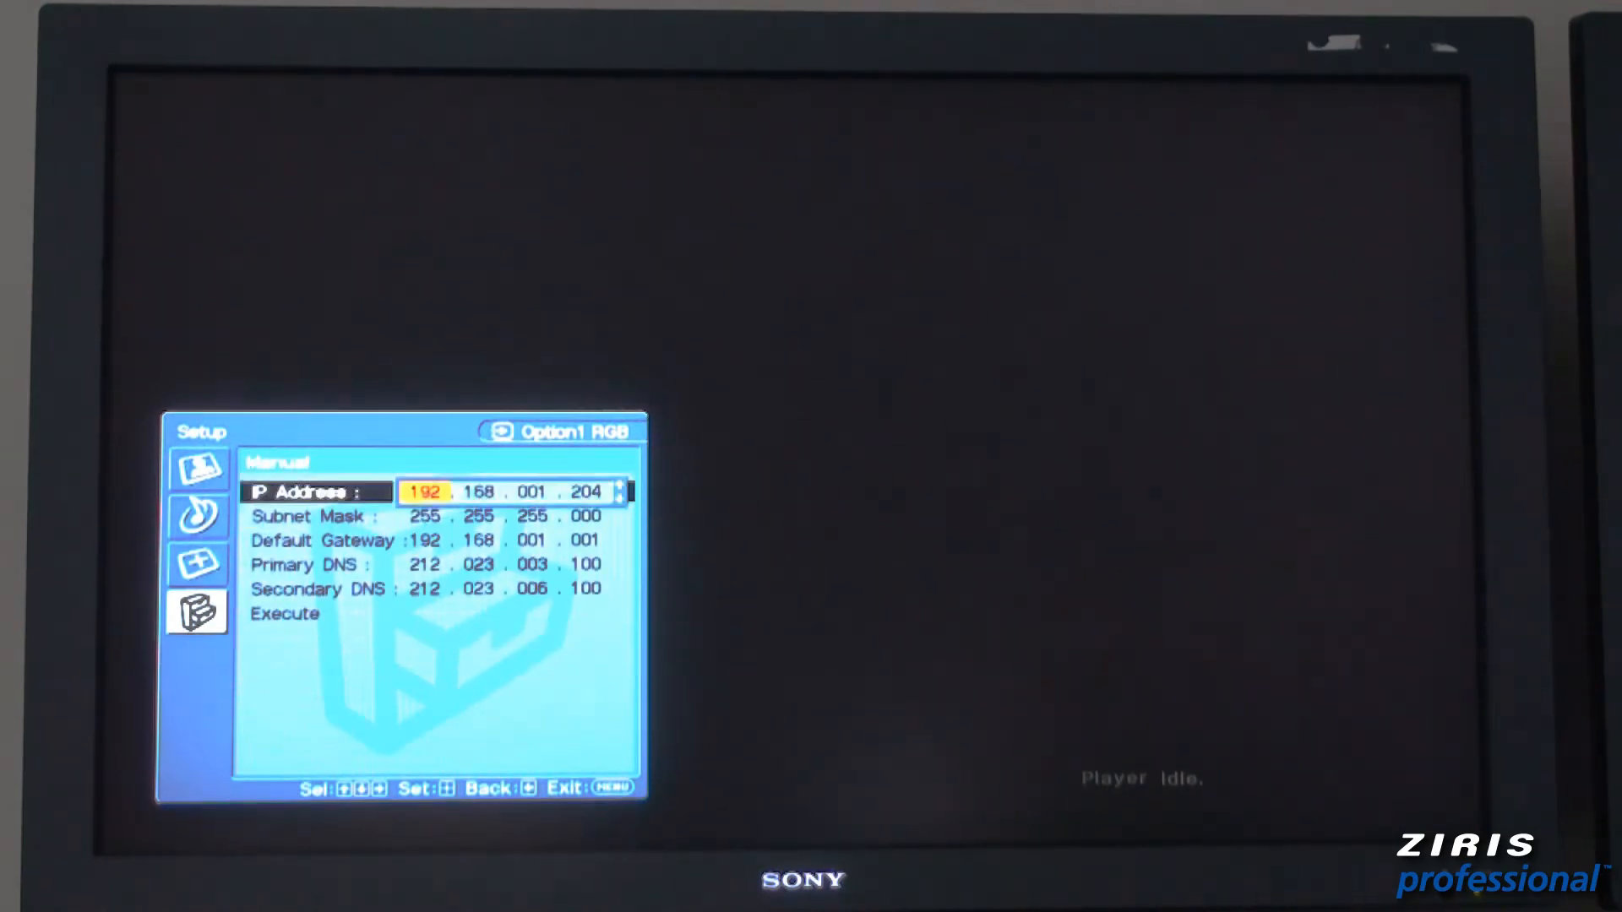
Finish the display address 192.168.001.200, then step past the subnet, gateway and DNS values
key("Right")
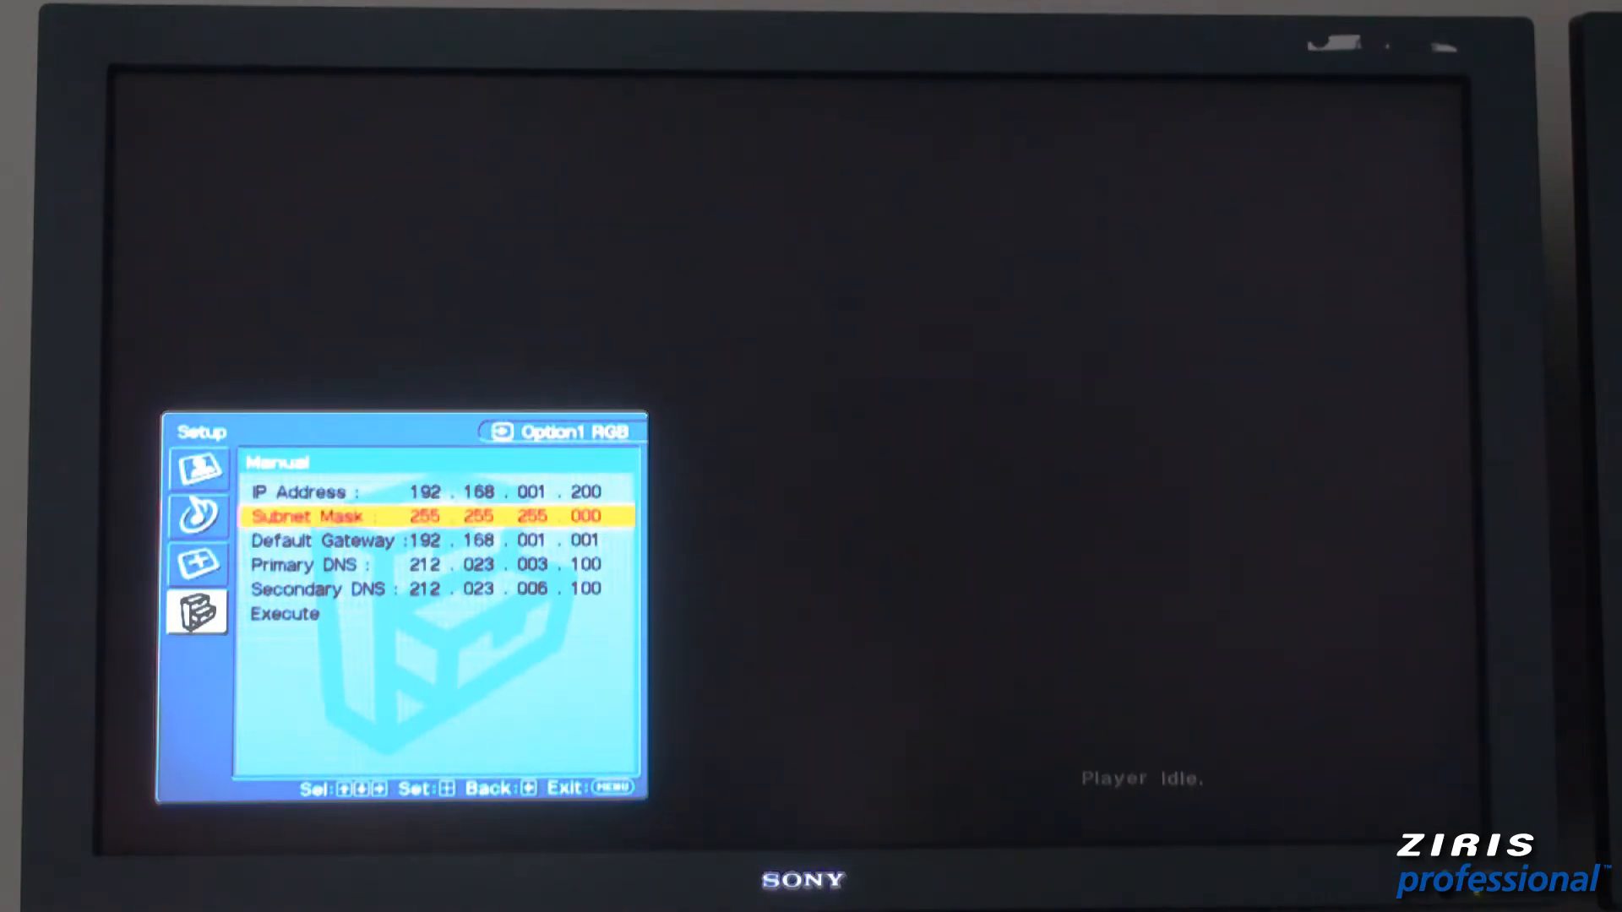
key("Down")
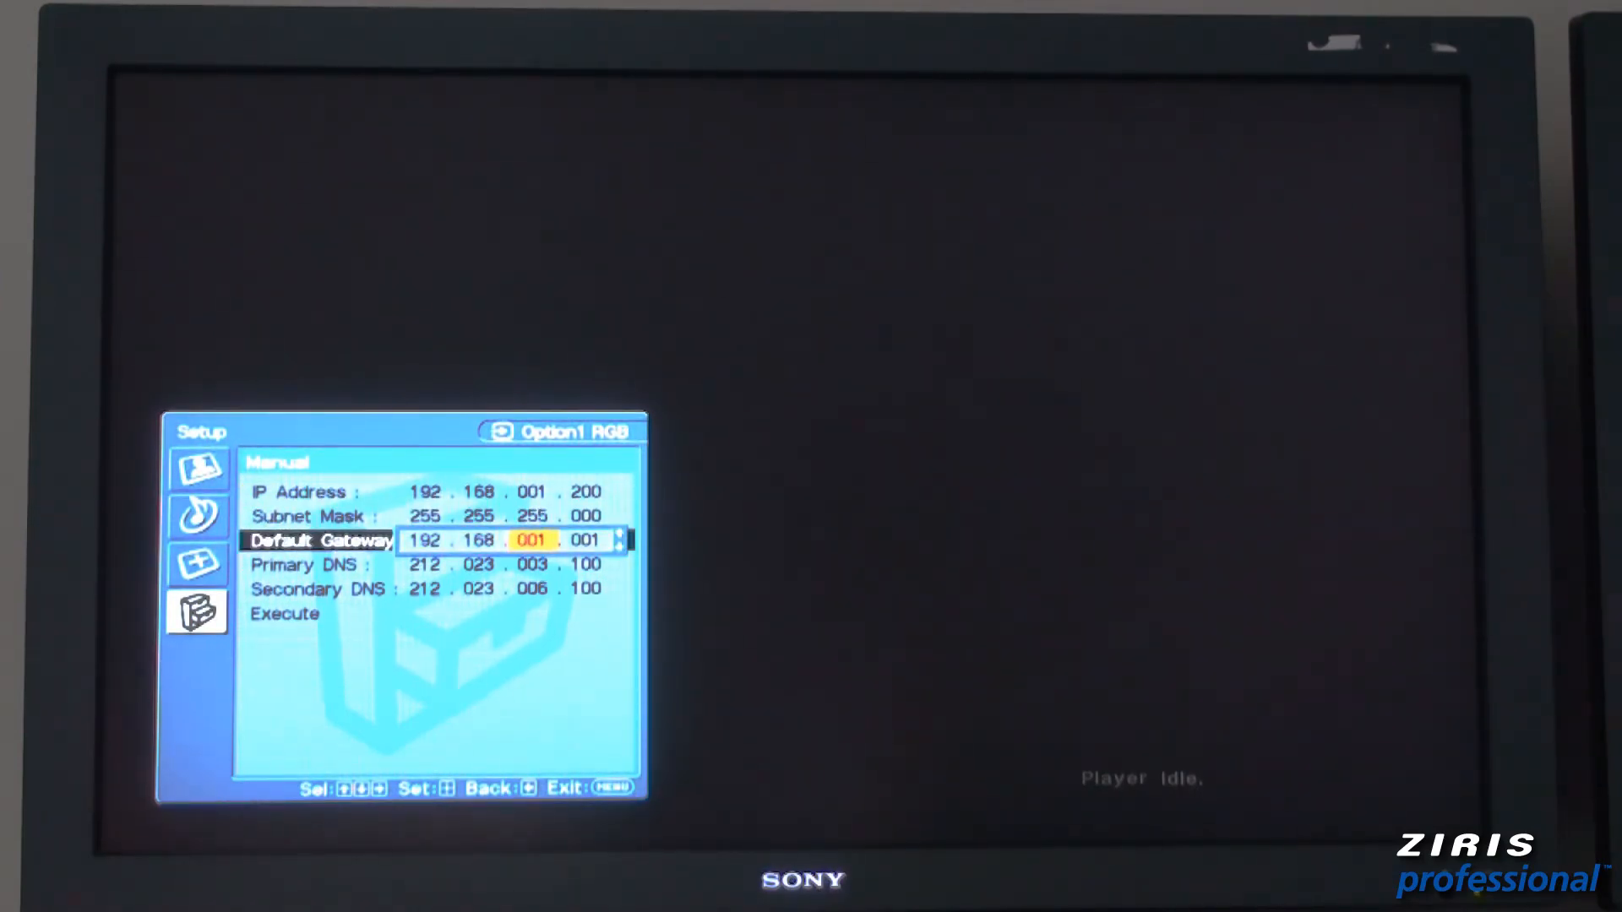
key("down")
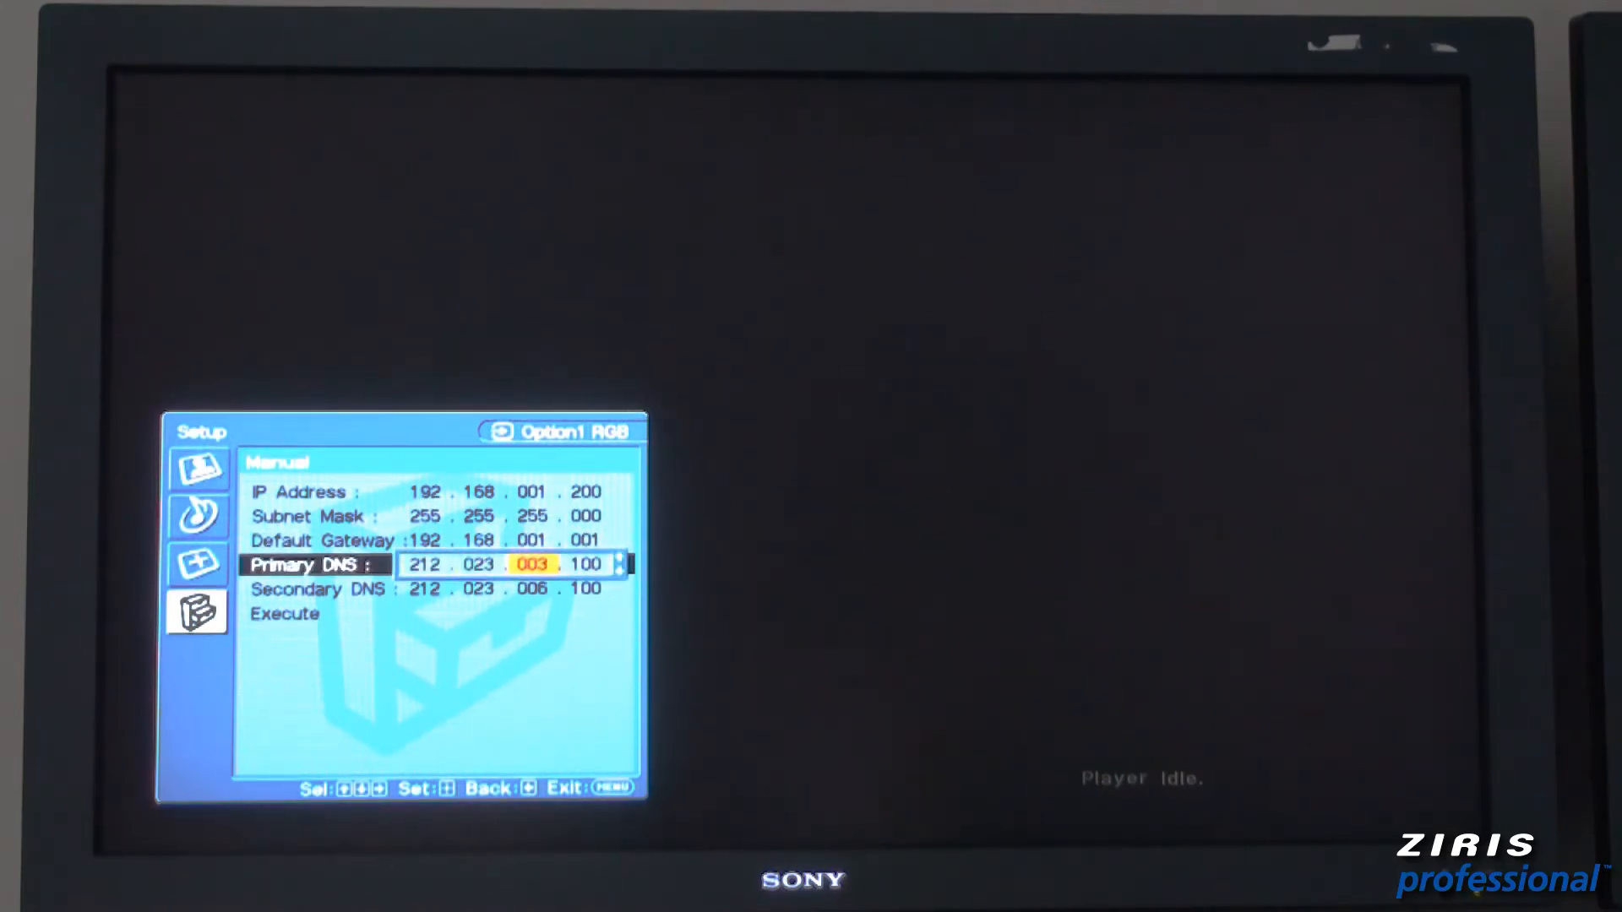
key("Down")
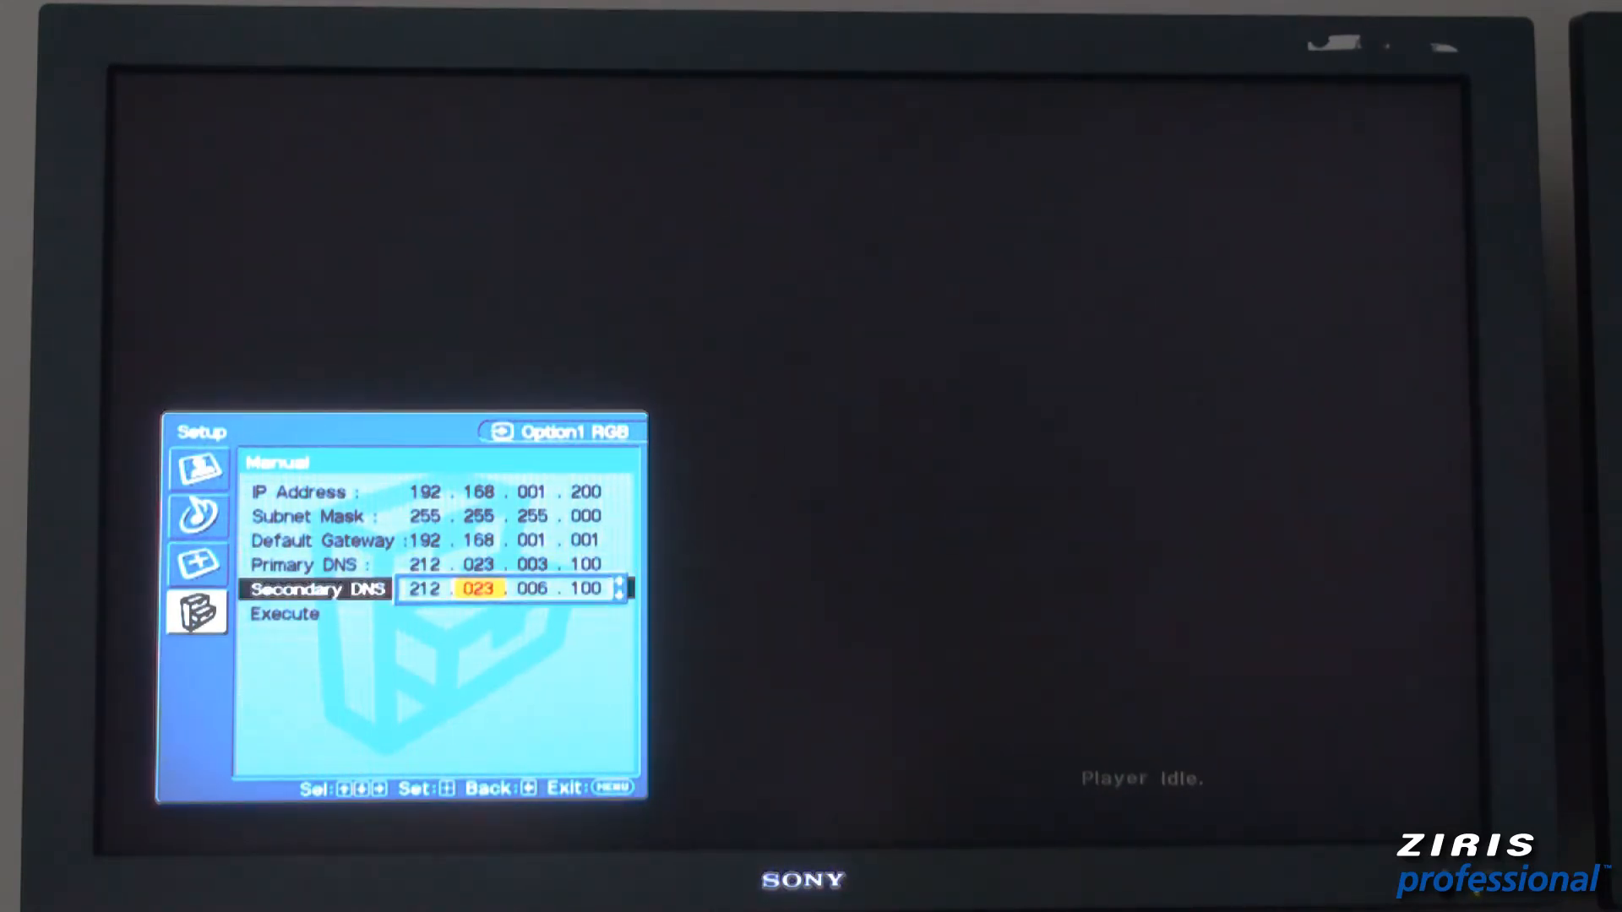
key("down")
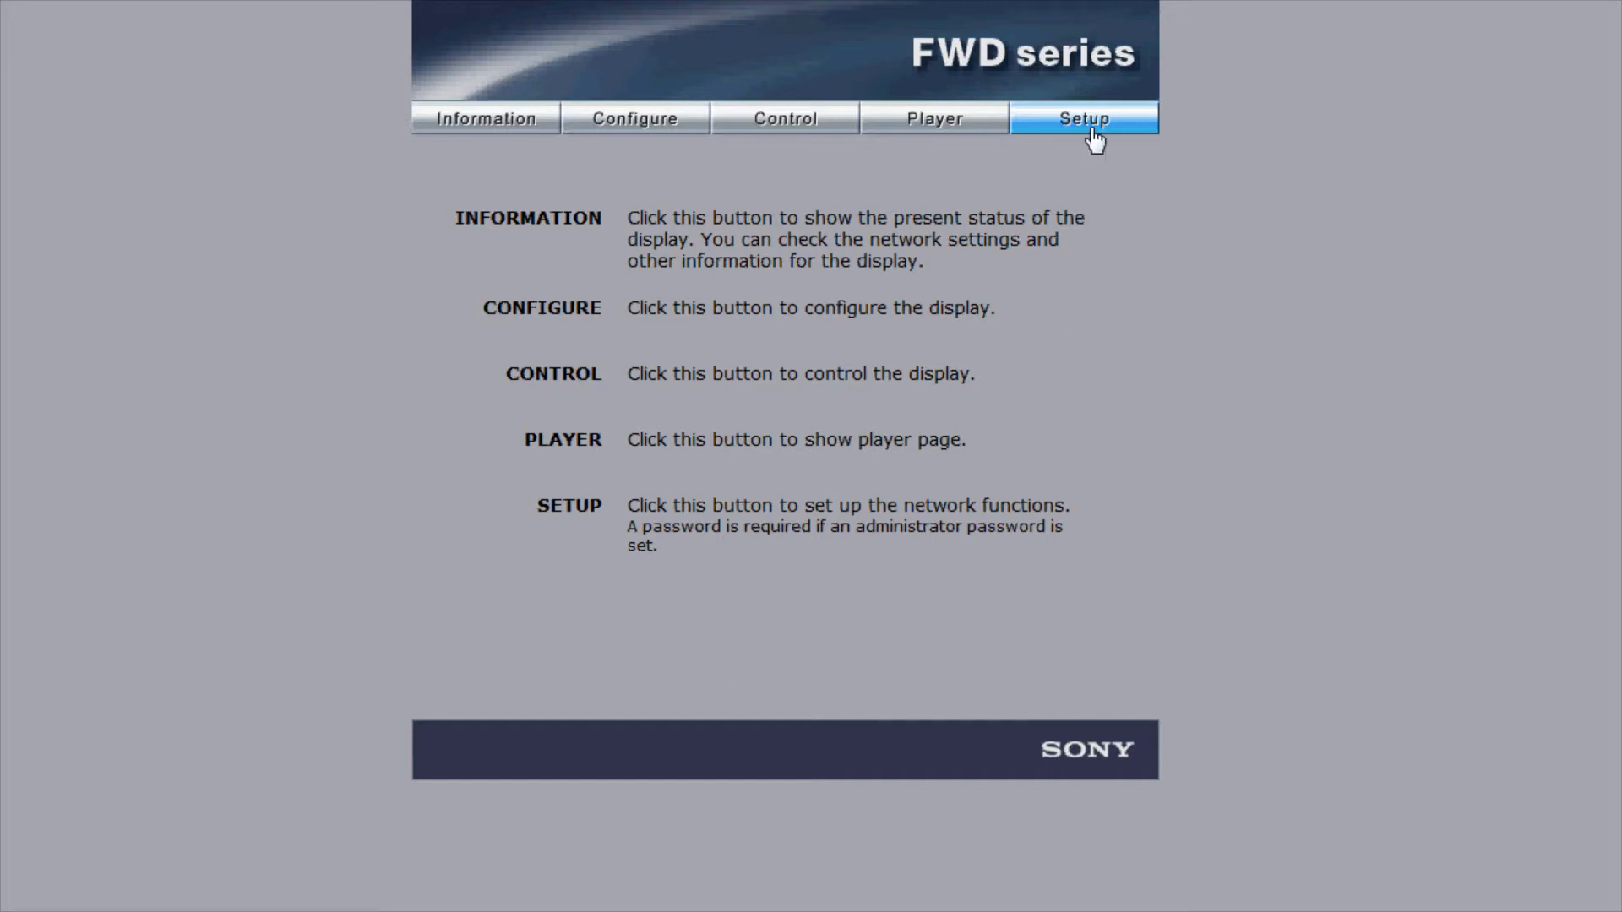
Sign in to the display's Setup area and bring up its network settings page
left_click(1083, 117)
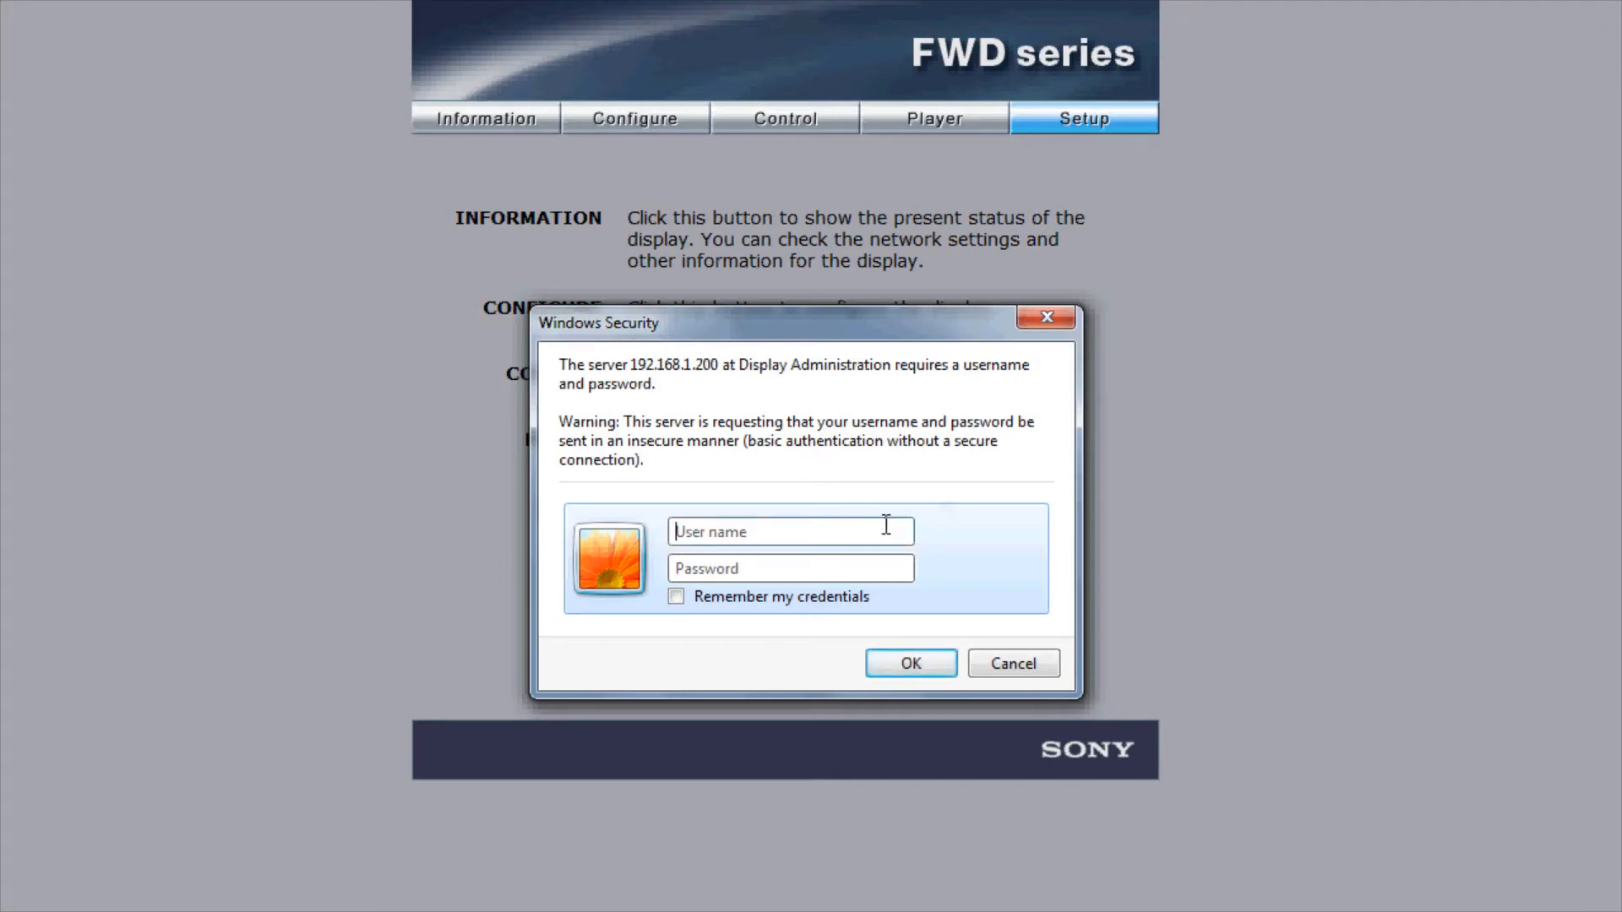
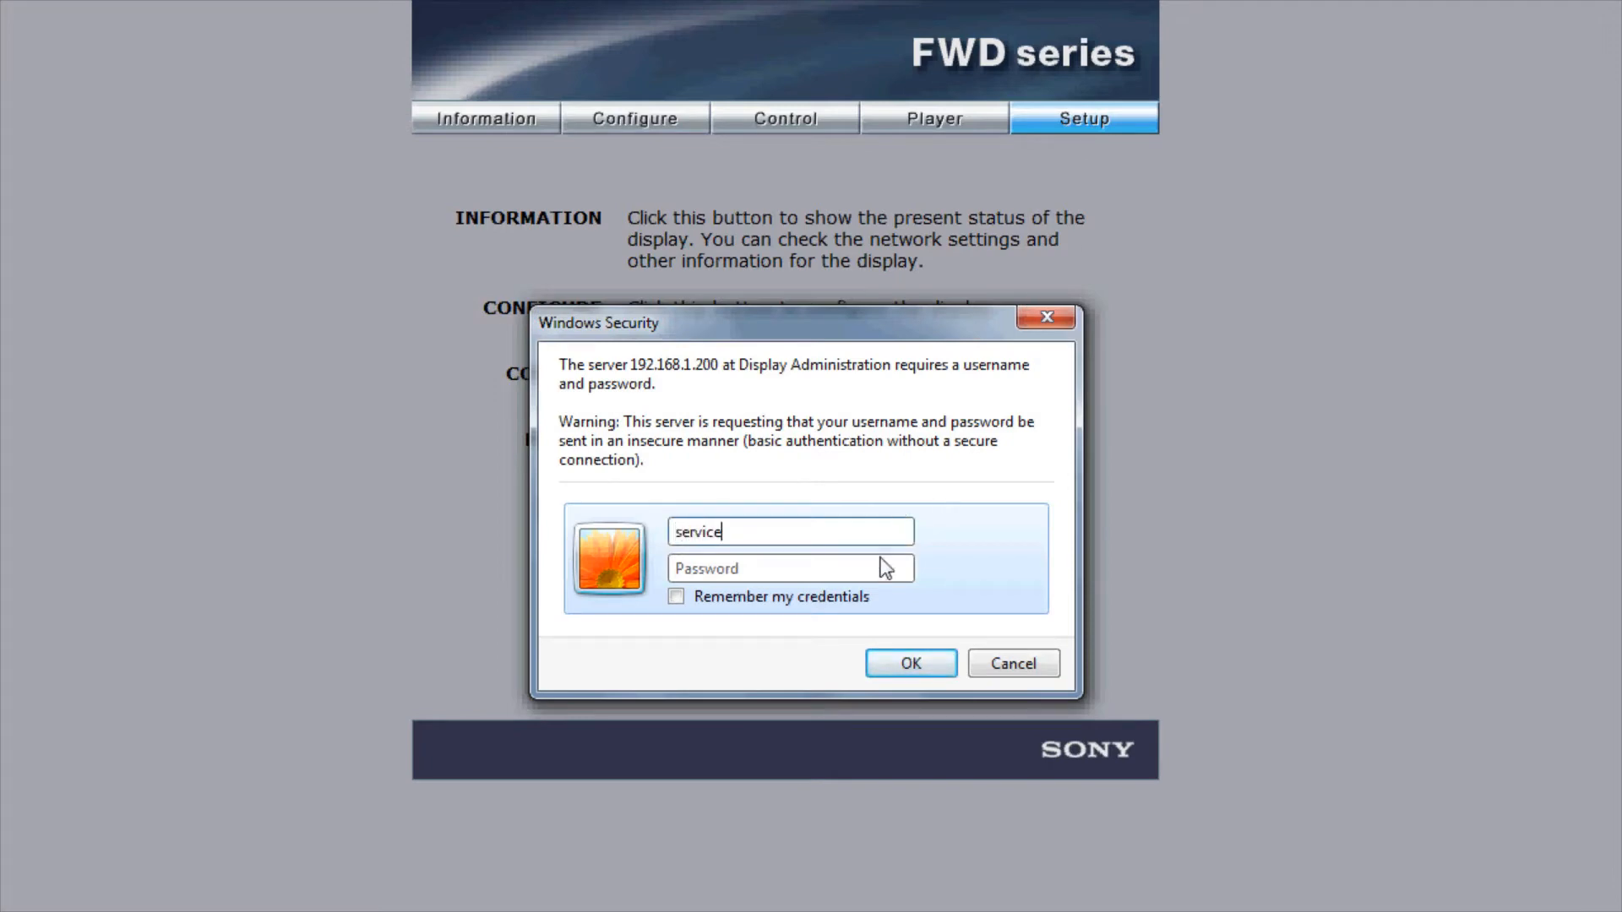
left_click(789, 567)
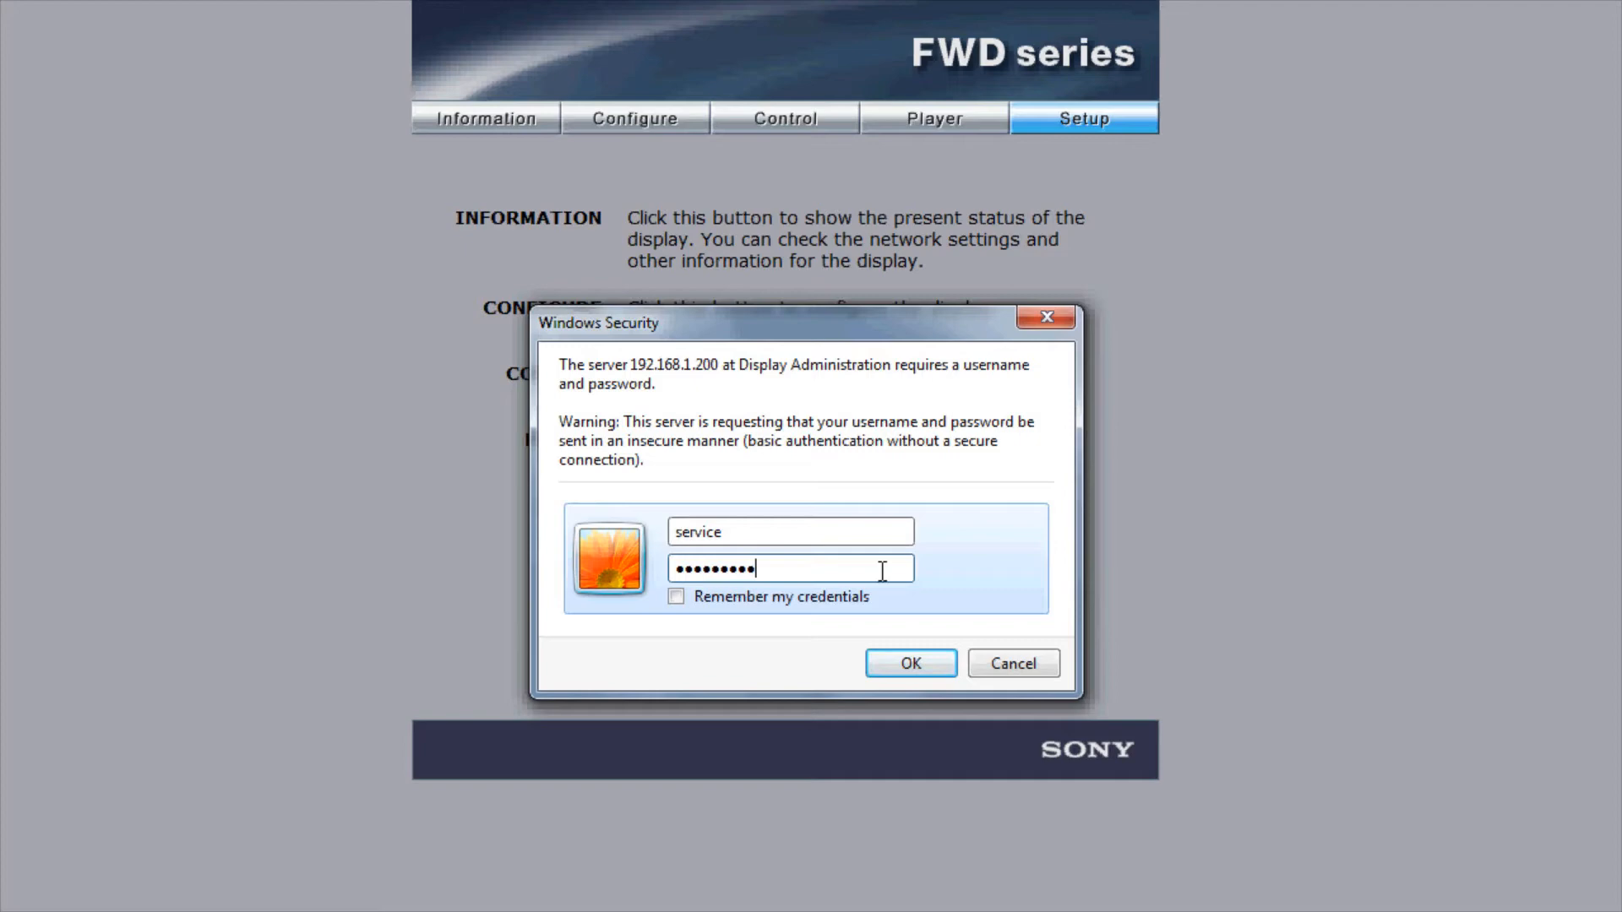
left_click(908, 663)
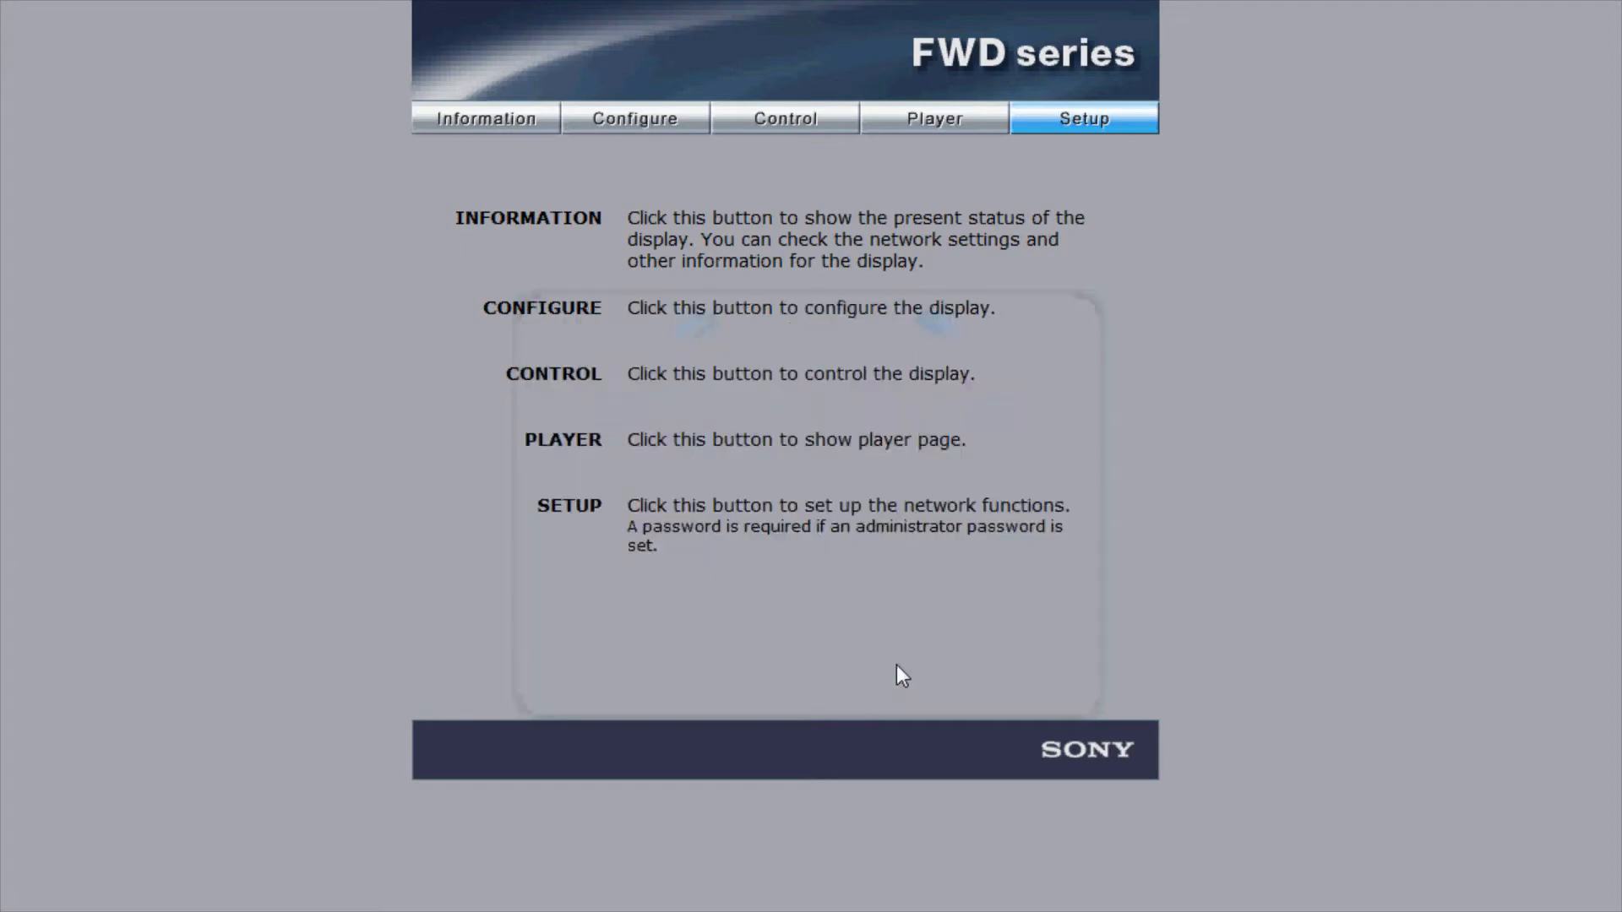
left_click(1082, 119)
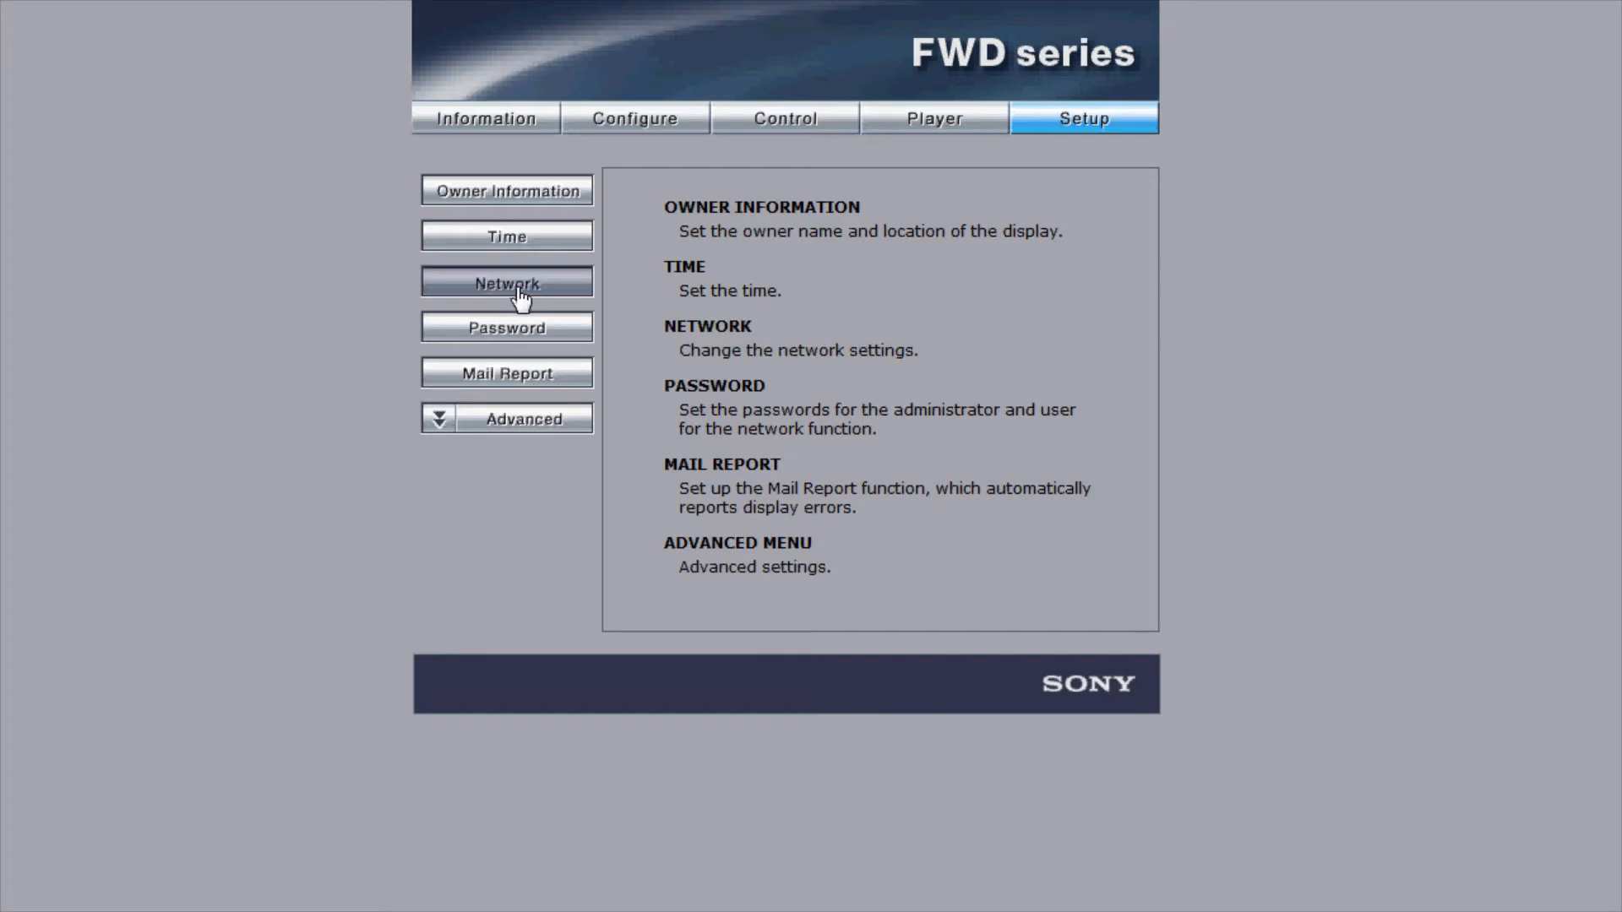
left_click(506, 282)
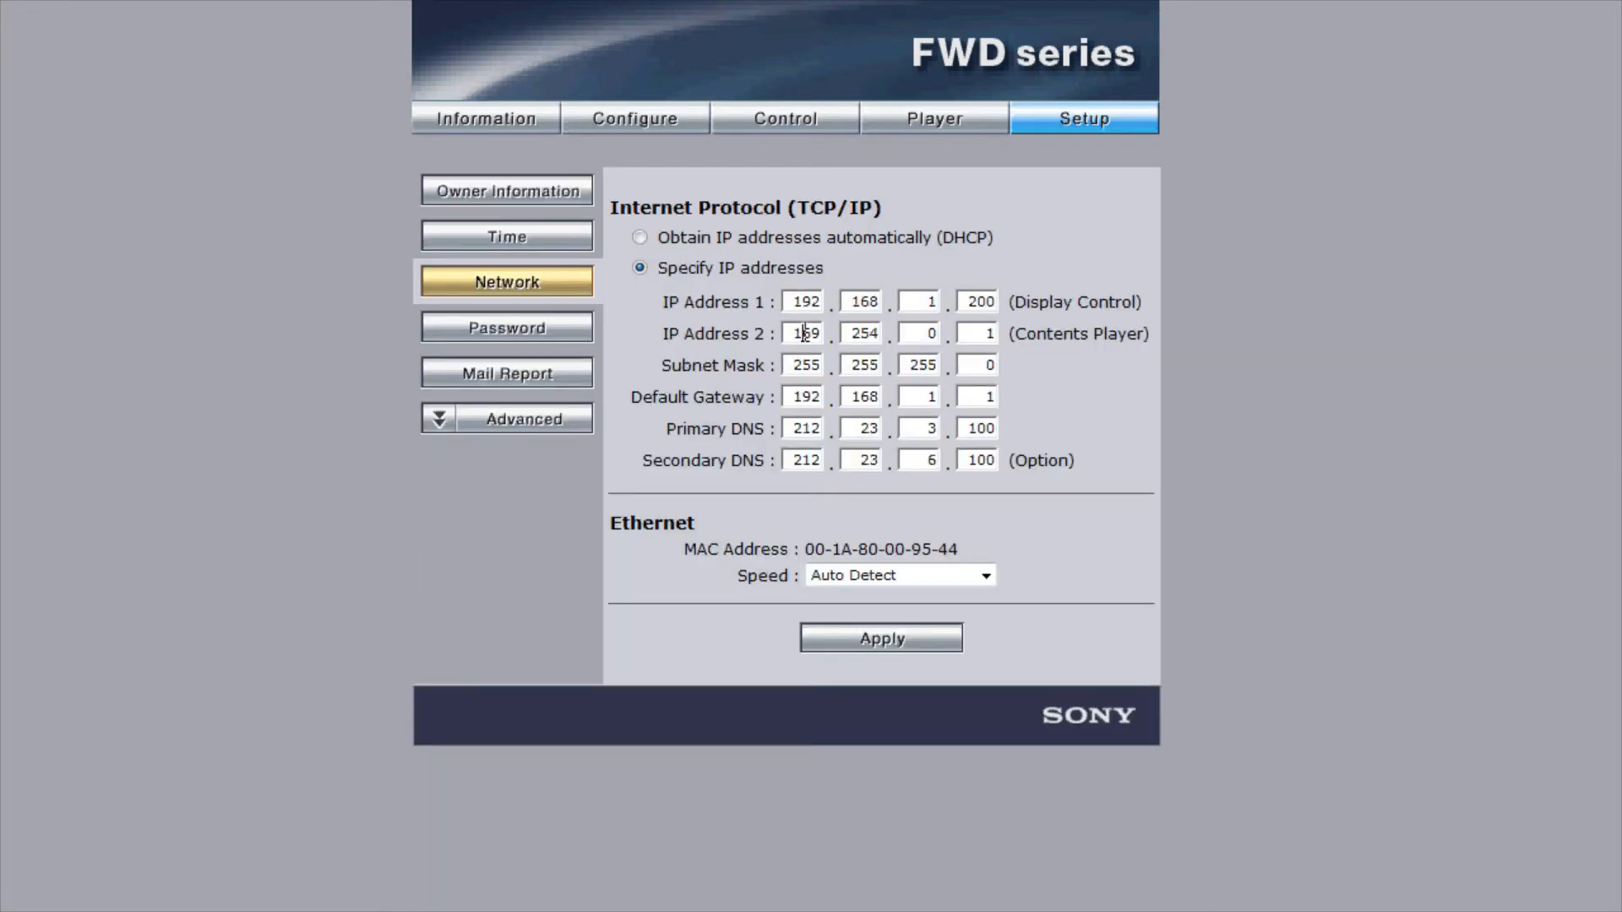
Change the contents player address (IP Address 2) to 192.168.1.201 and apply
double_click(803, 333)
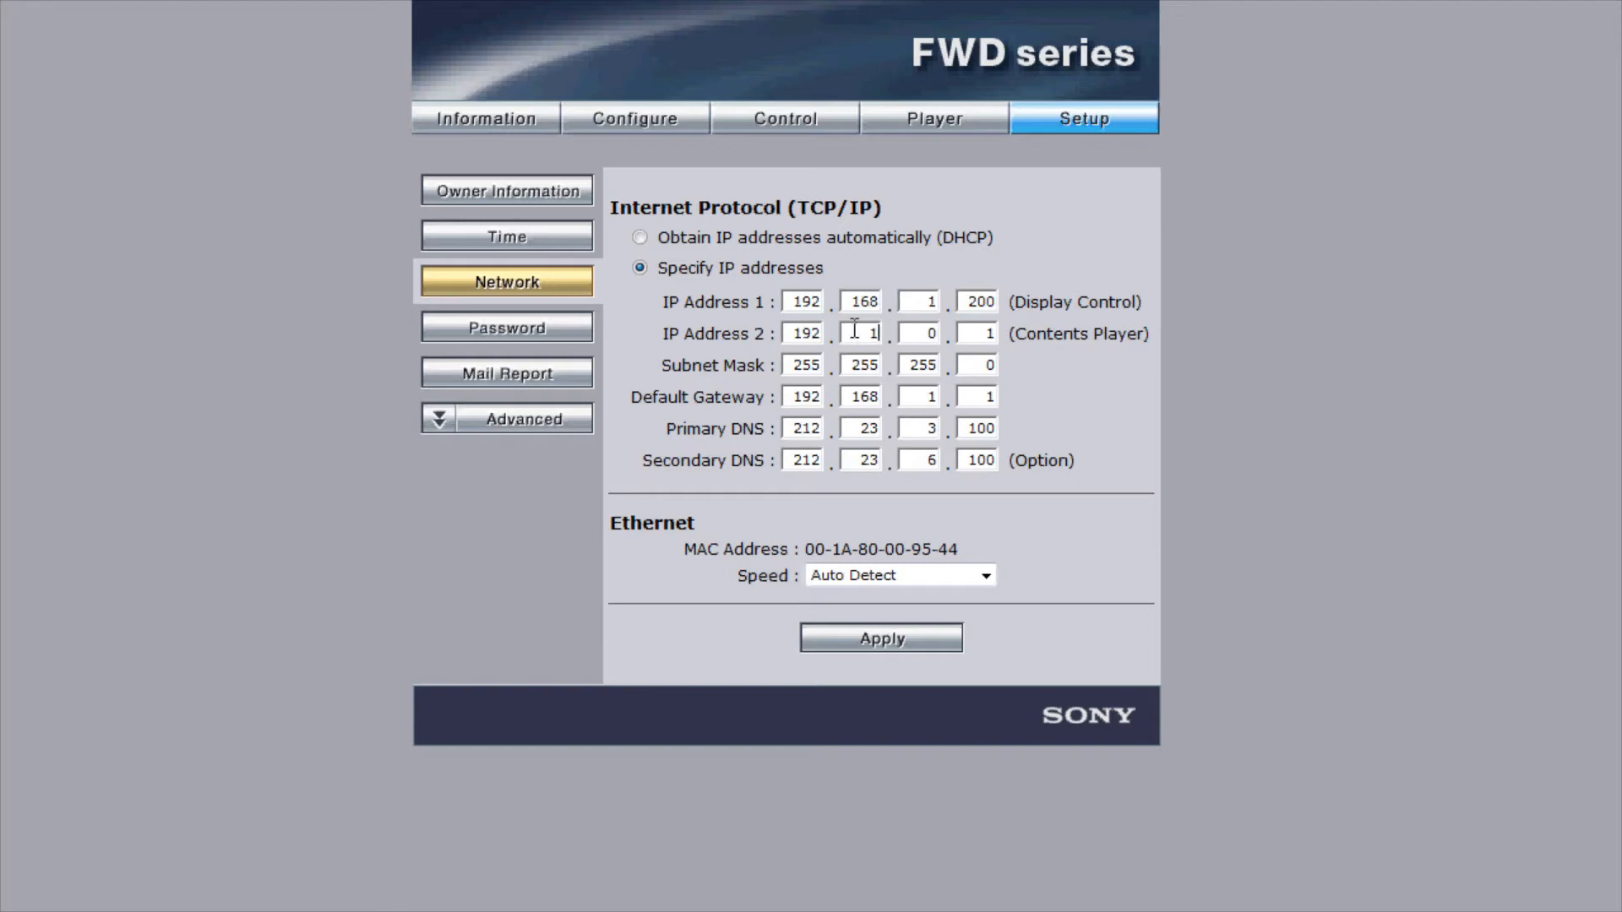
type("168")
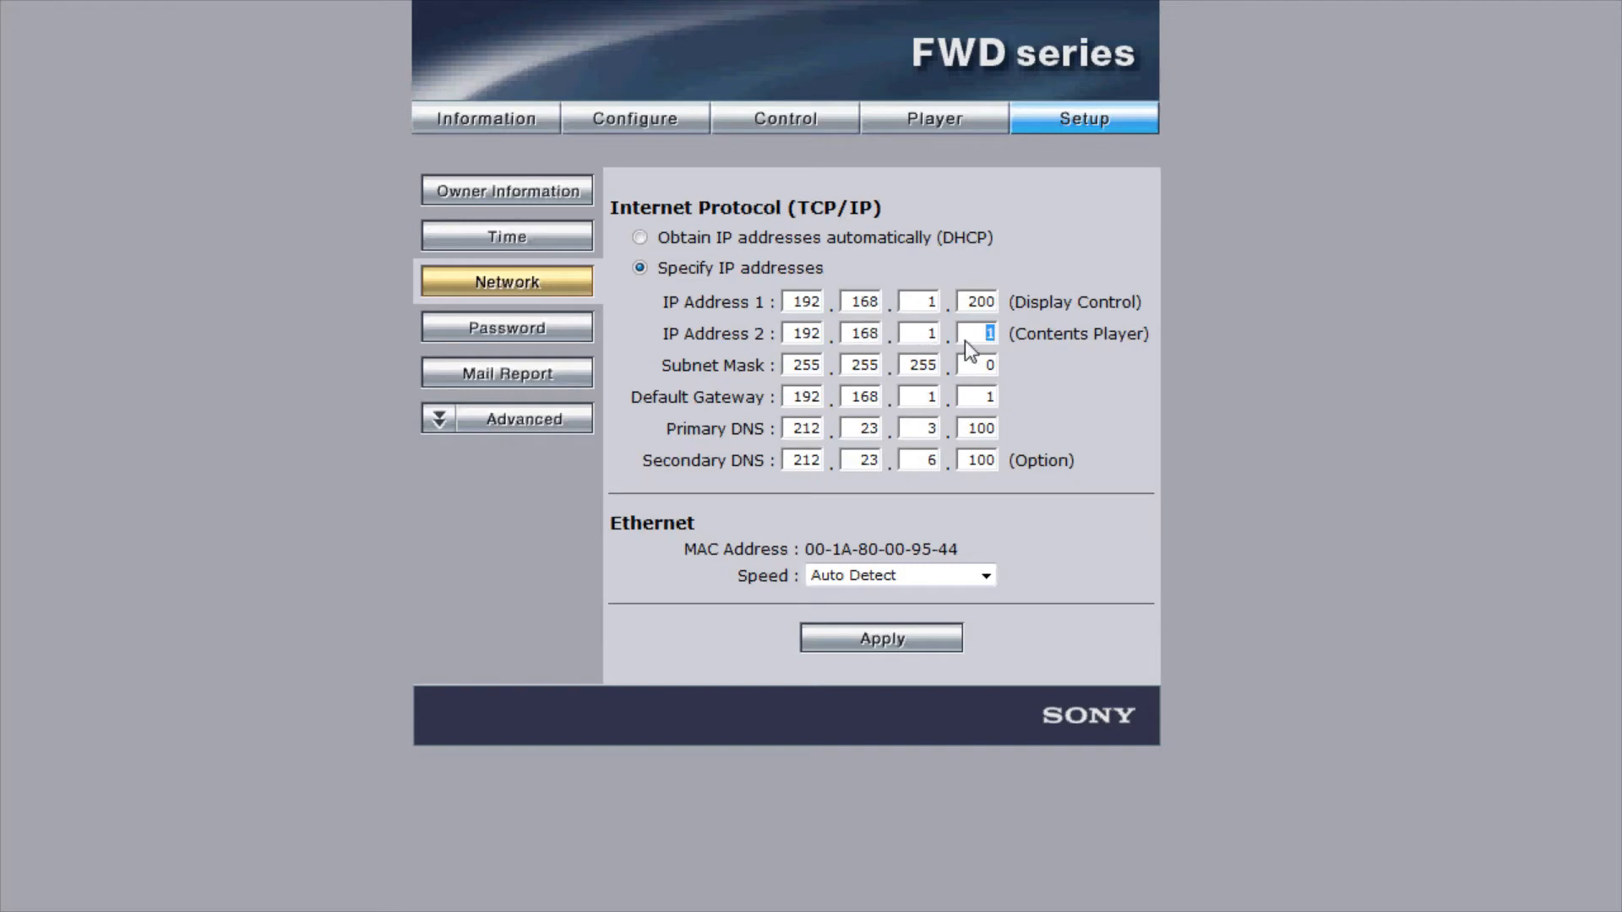
type("201")
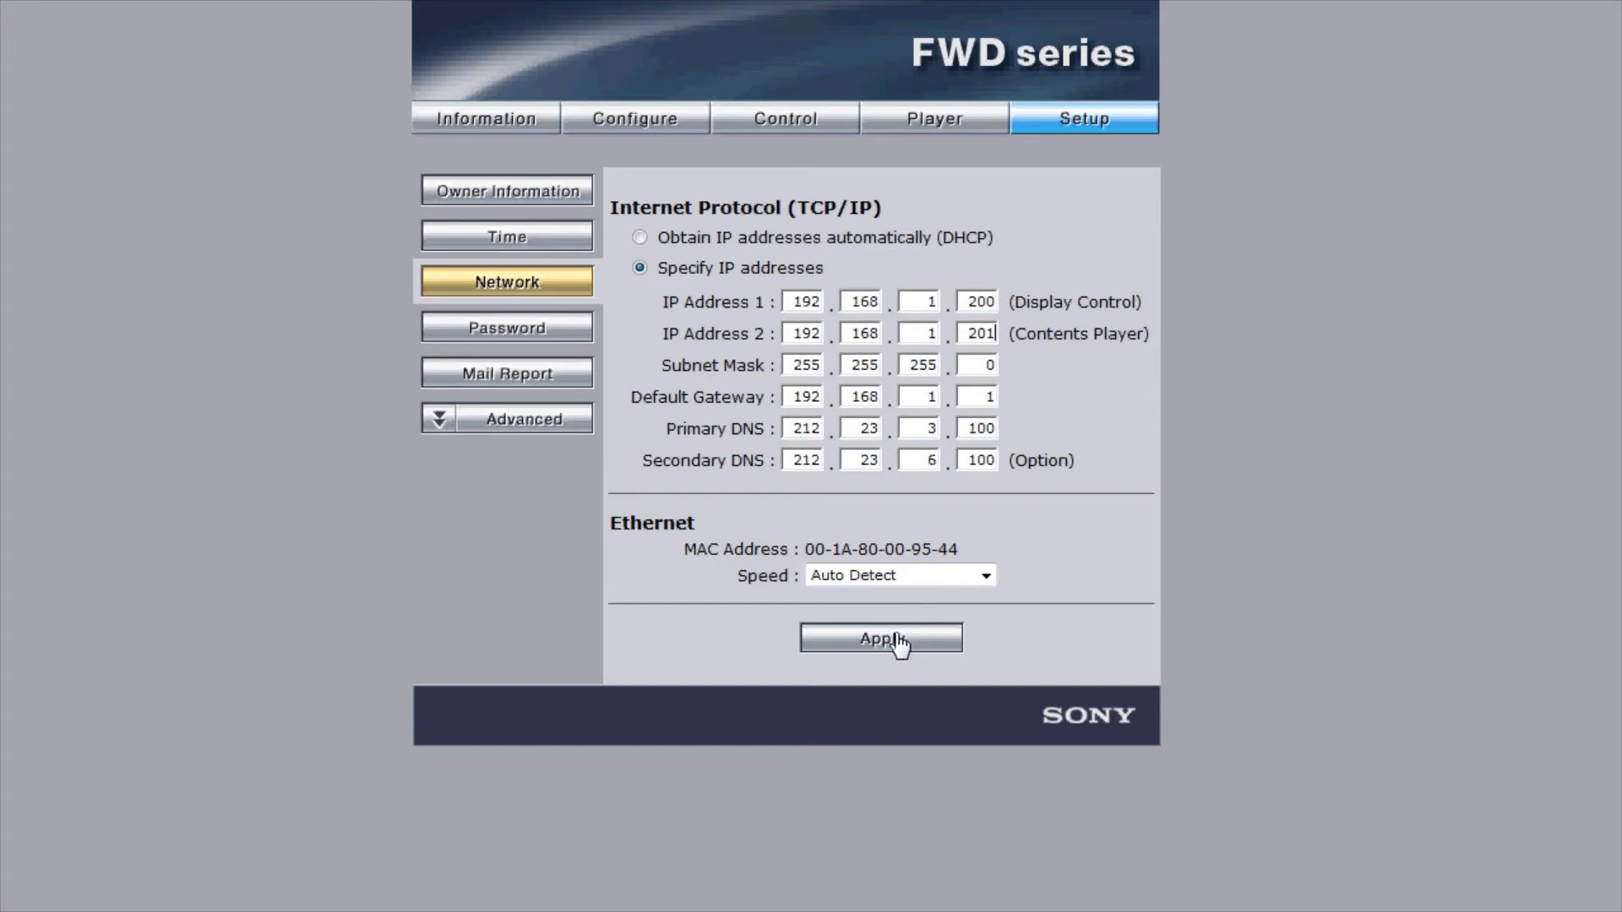
left_click(881, 637)
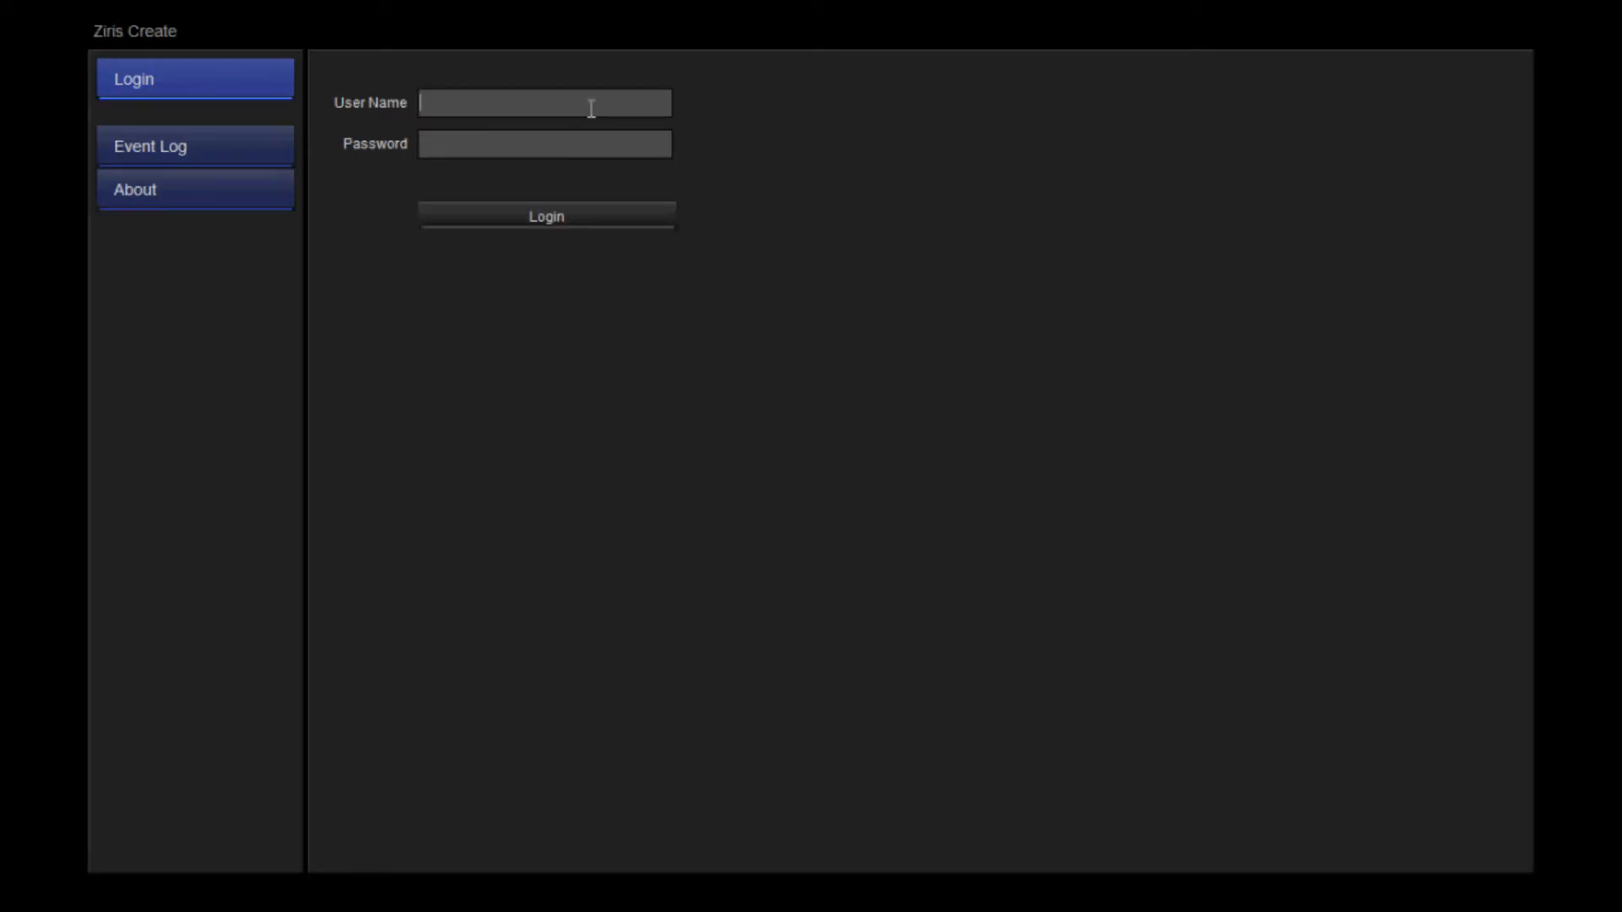
Log in to Ziris Create with the administrator user name and password
type("administr")
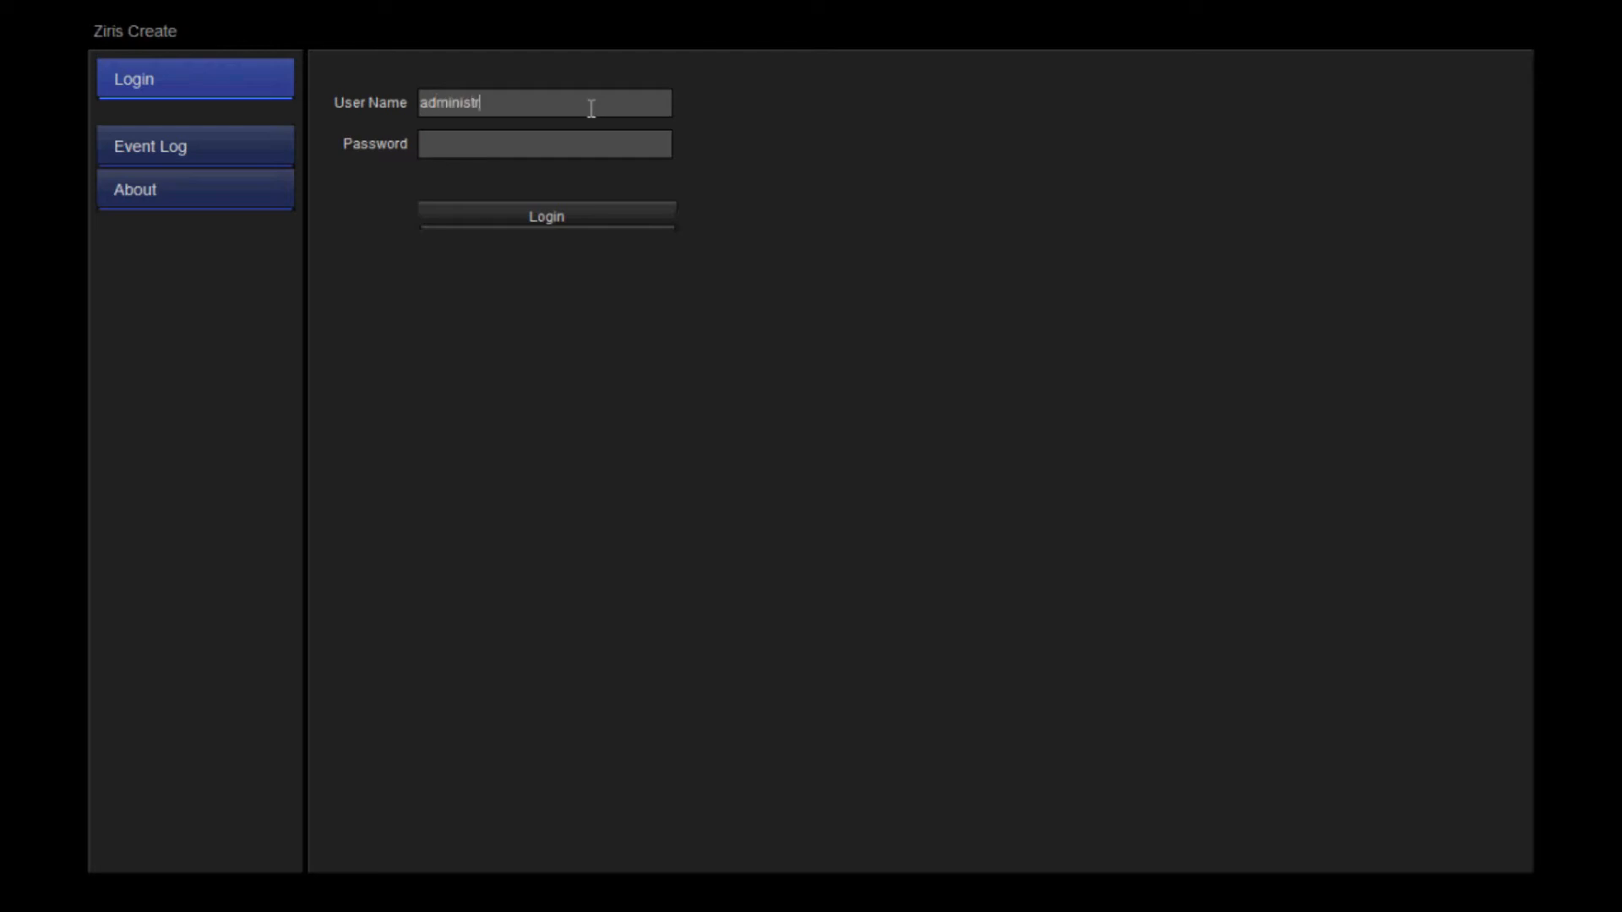
type("ator")
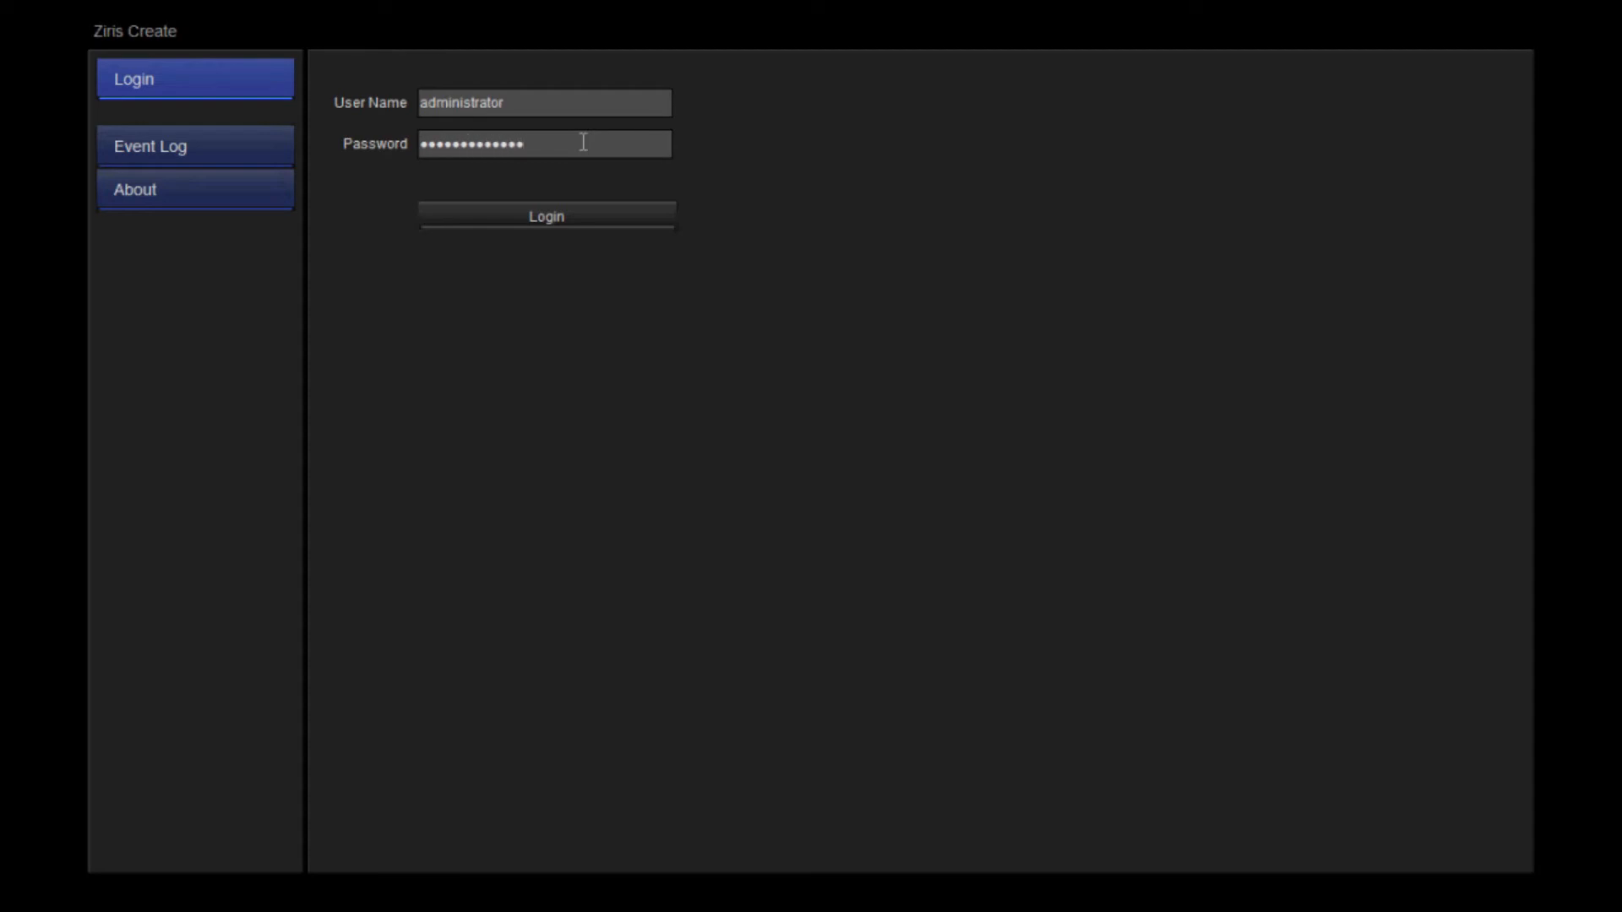
left_click(545, 216)
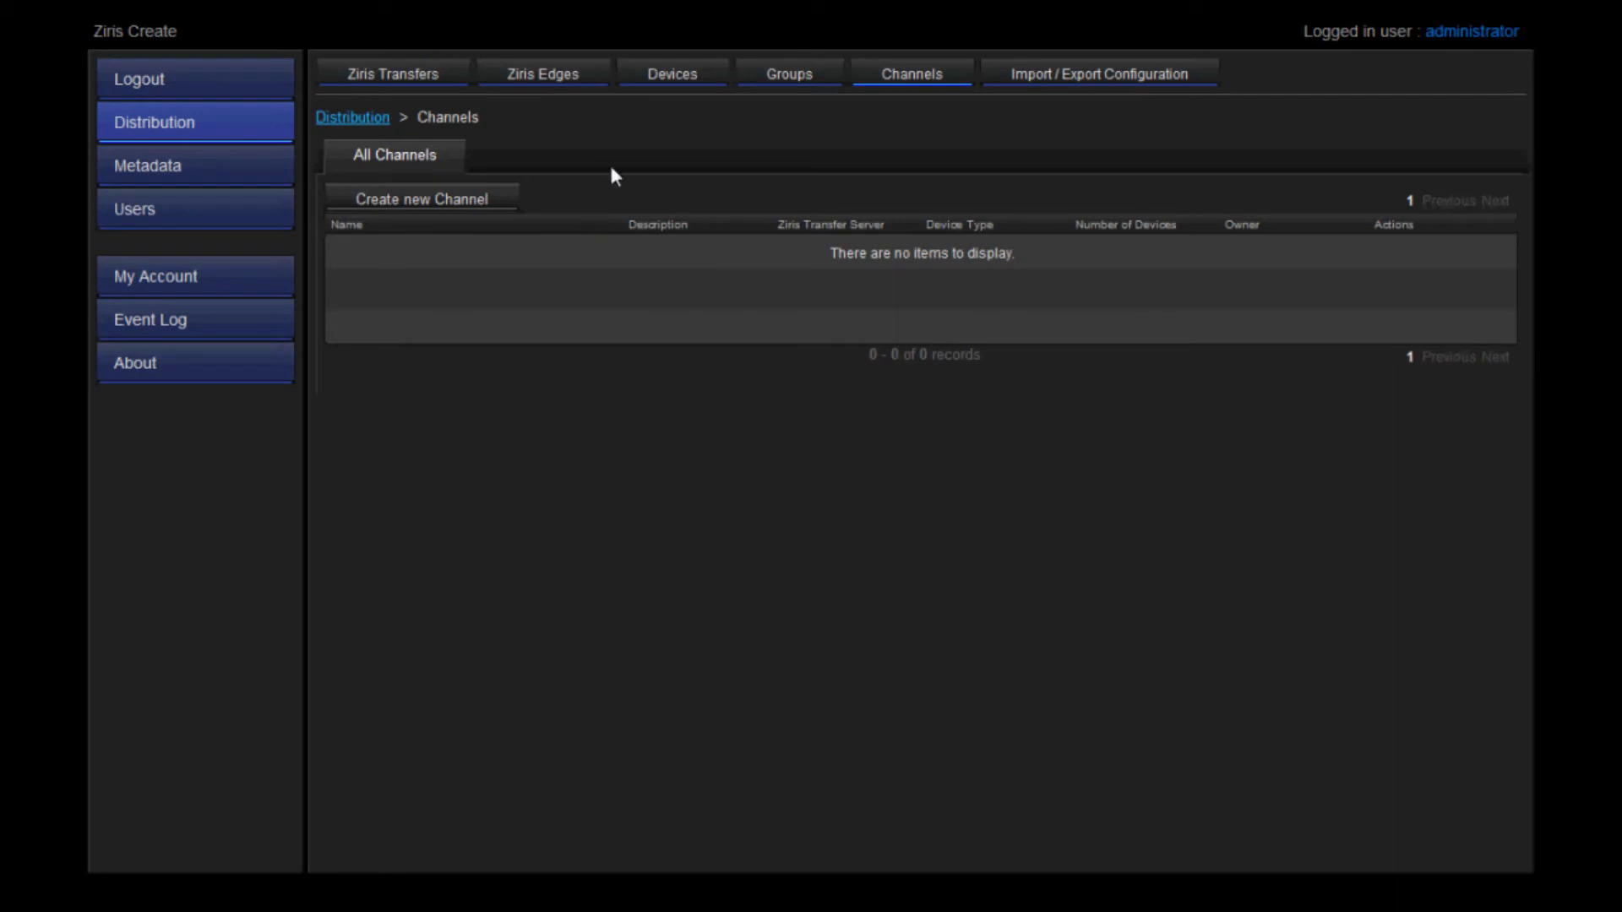
Start a new device from the Devices list with device type BKM-FW50
left_click(670, 74)
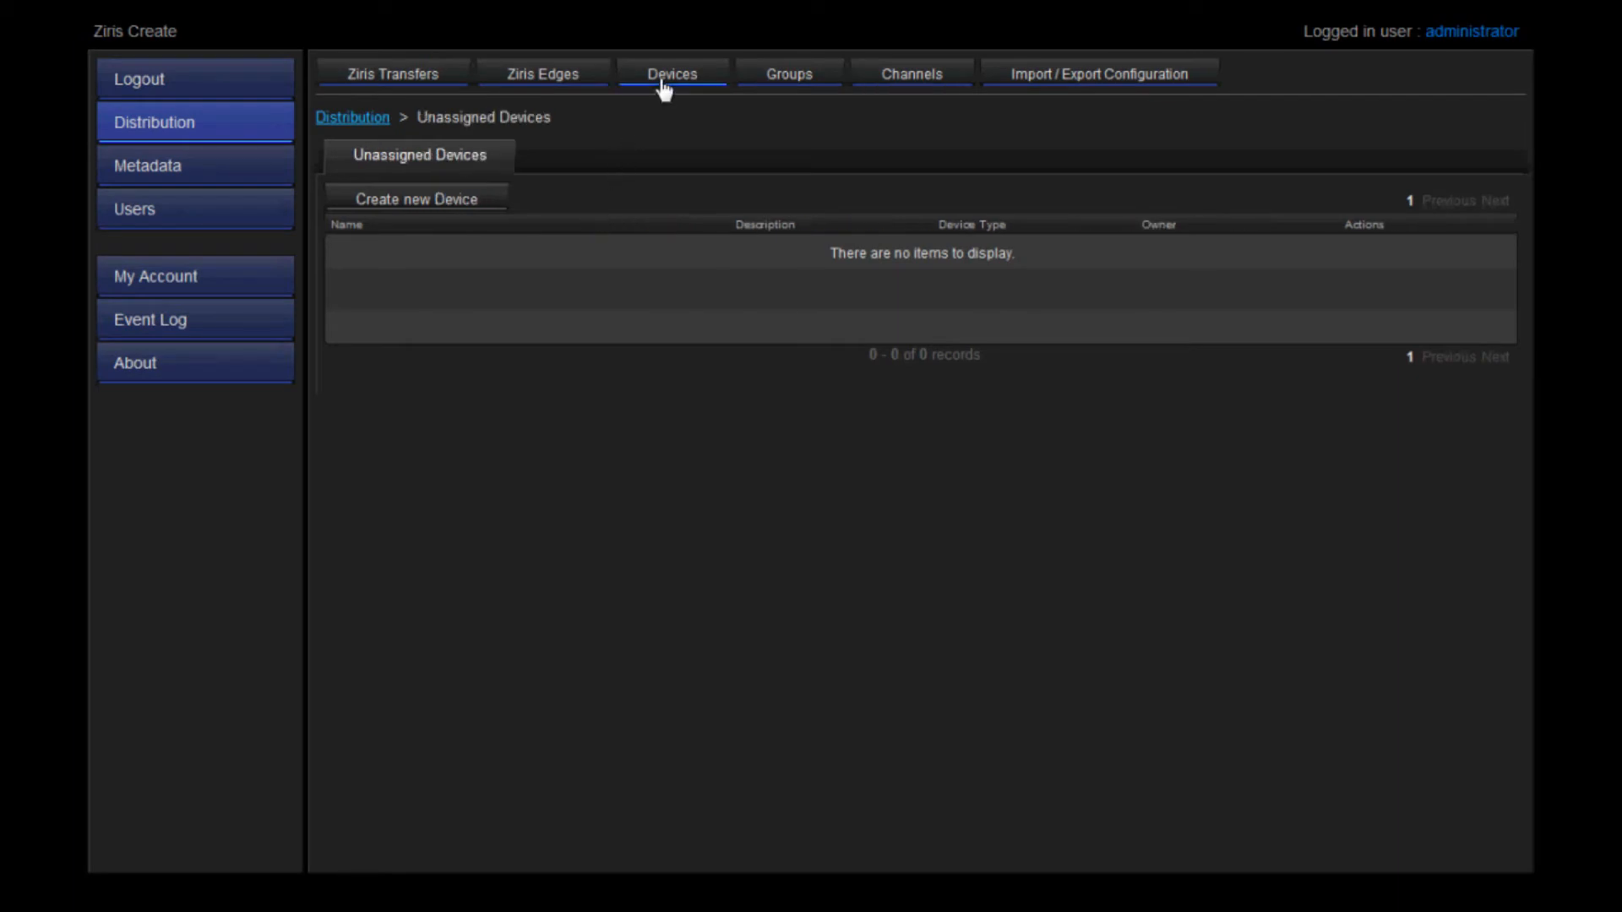
left_click(416, 198)
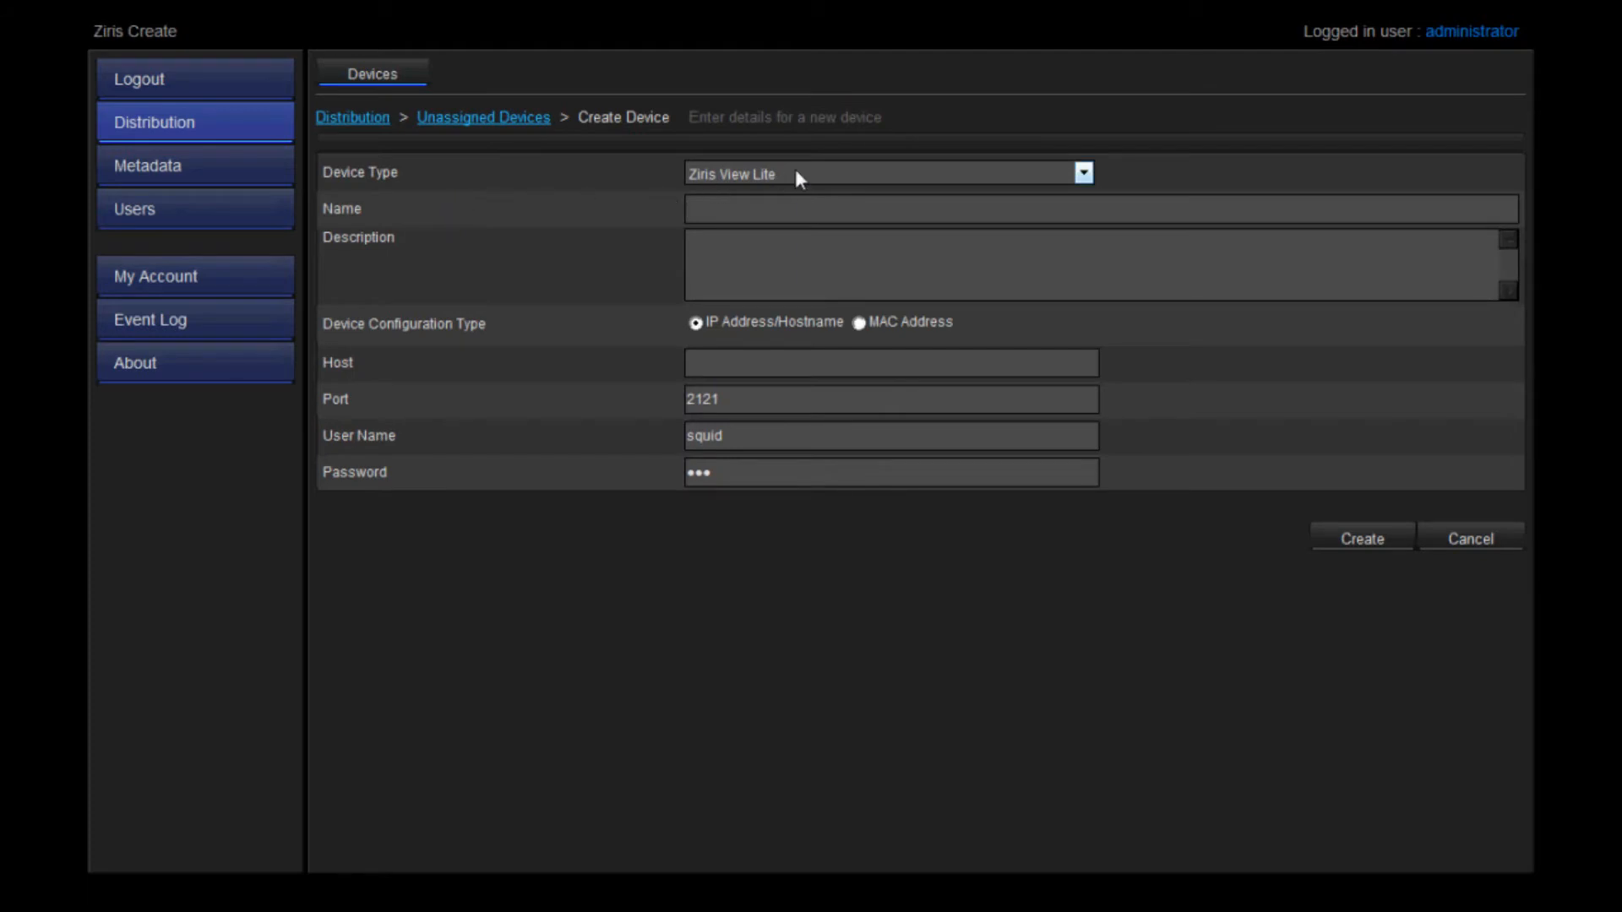
left_click(1082, 172)
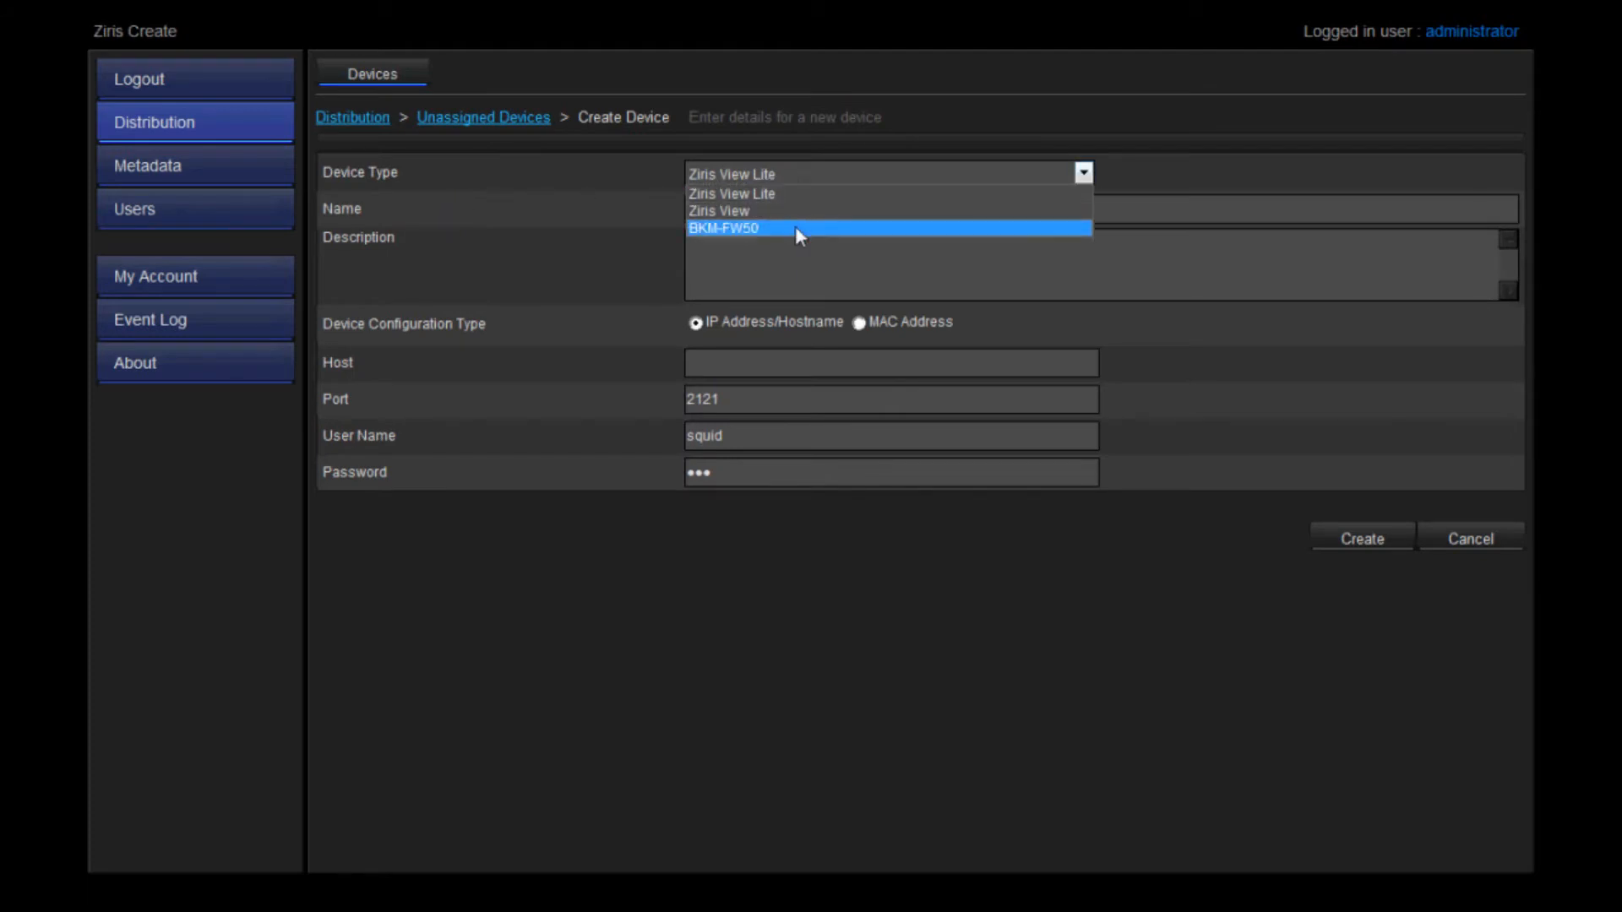
left_click(724, 228)
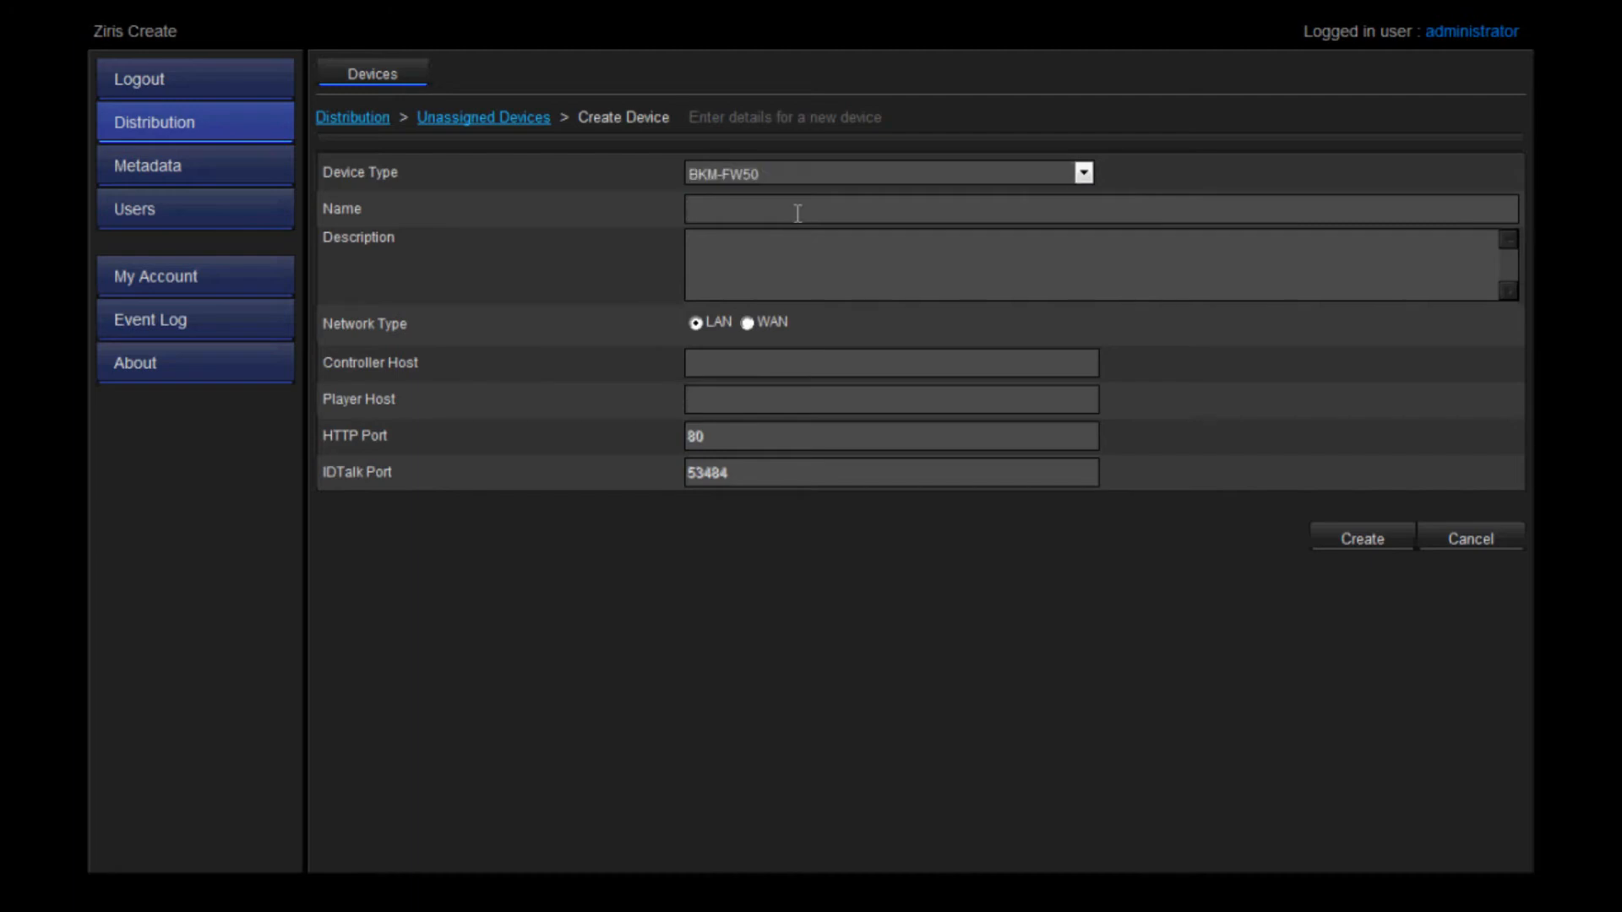
Name it Fw50_1 with controller host 192.168.1.200 and player host 192.168.1.201, and create it
type("Fw50_")
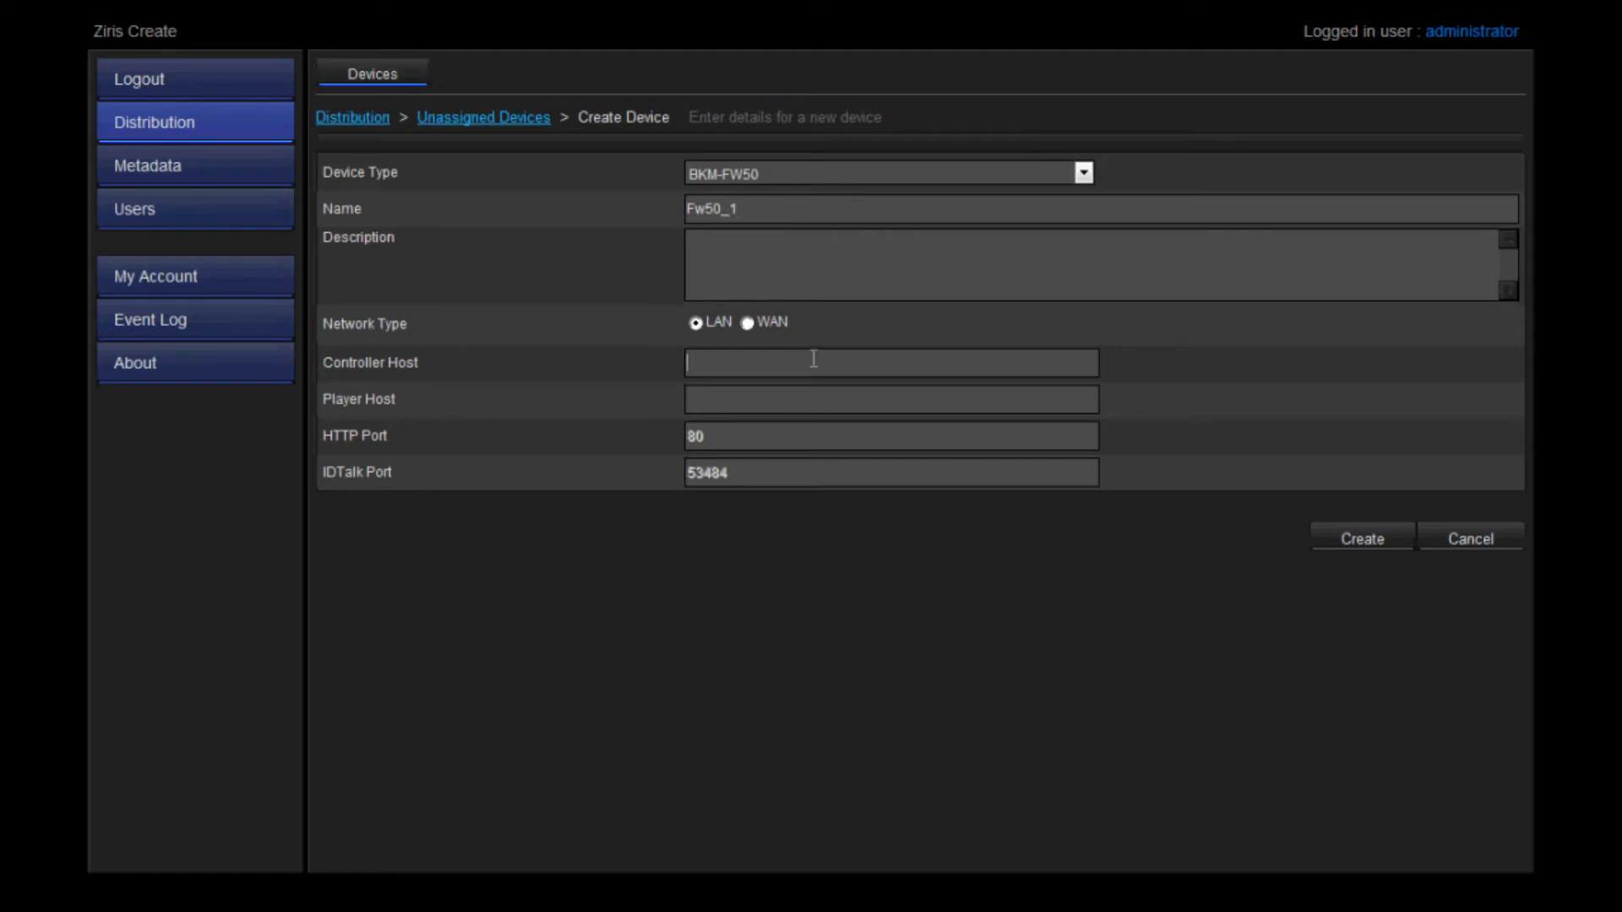
type("192.168.1.200")
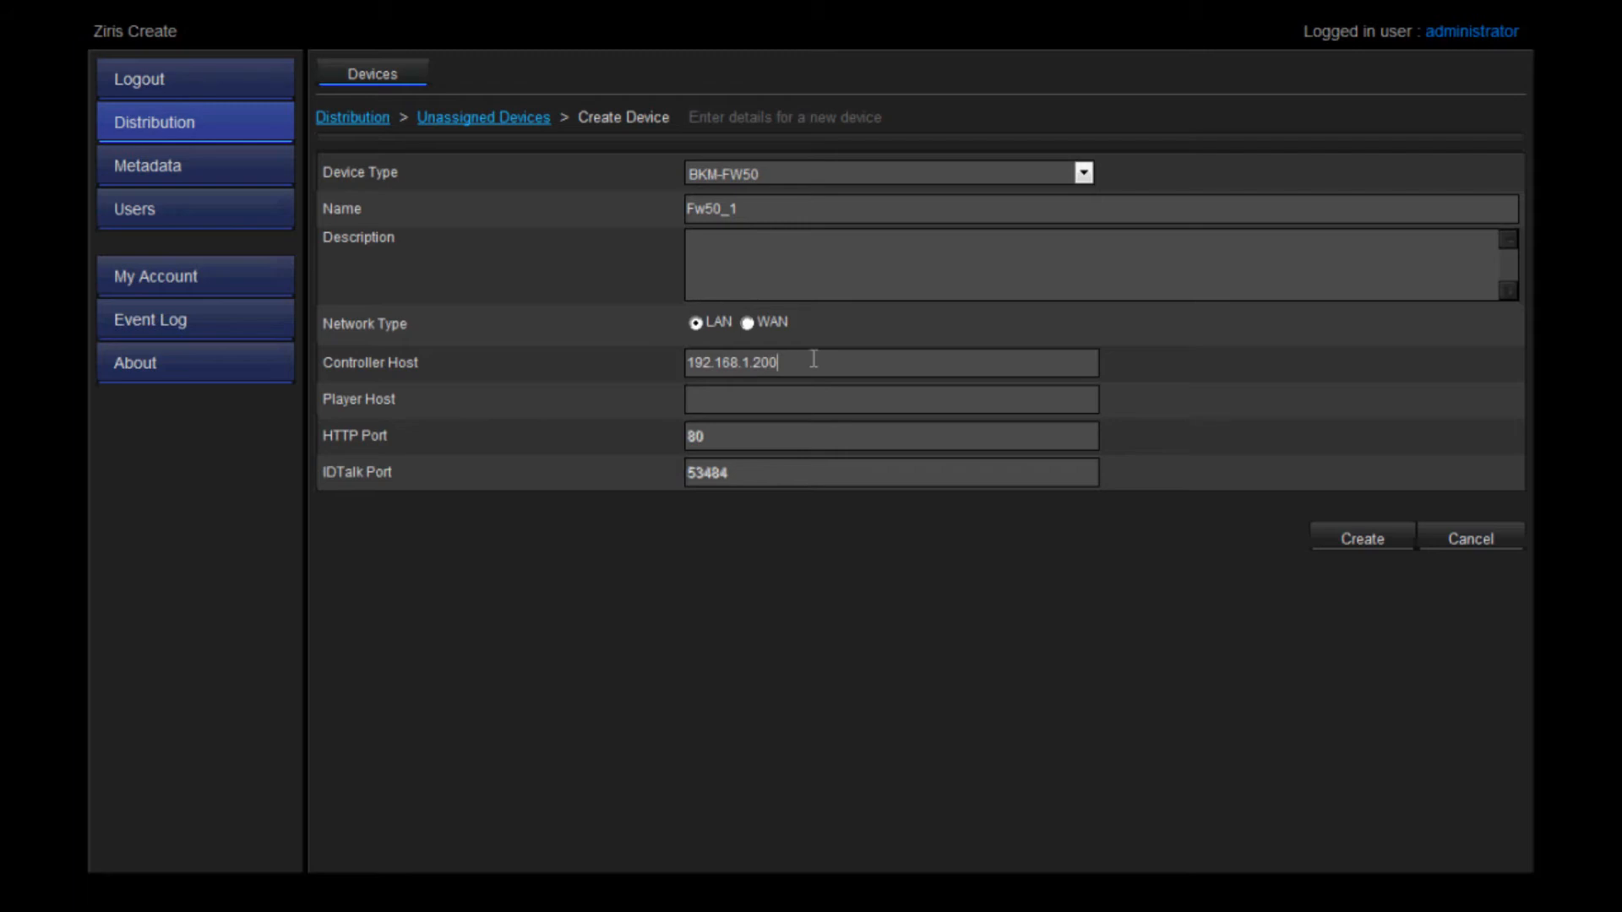
type("192.168.1.201")
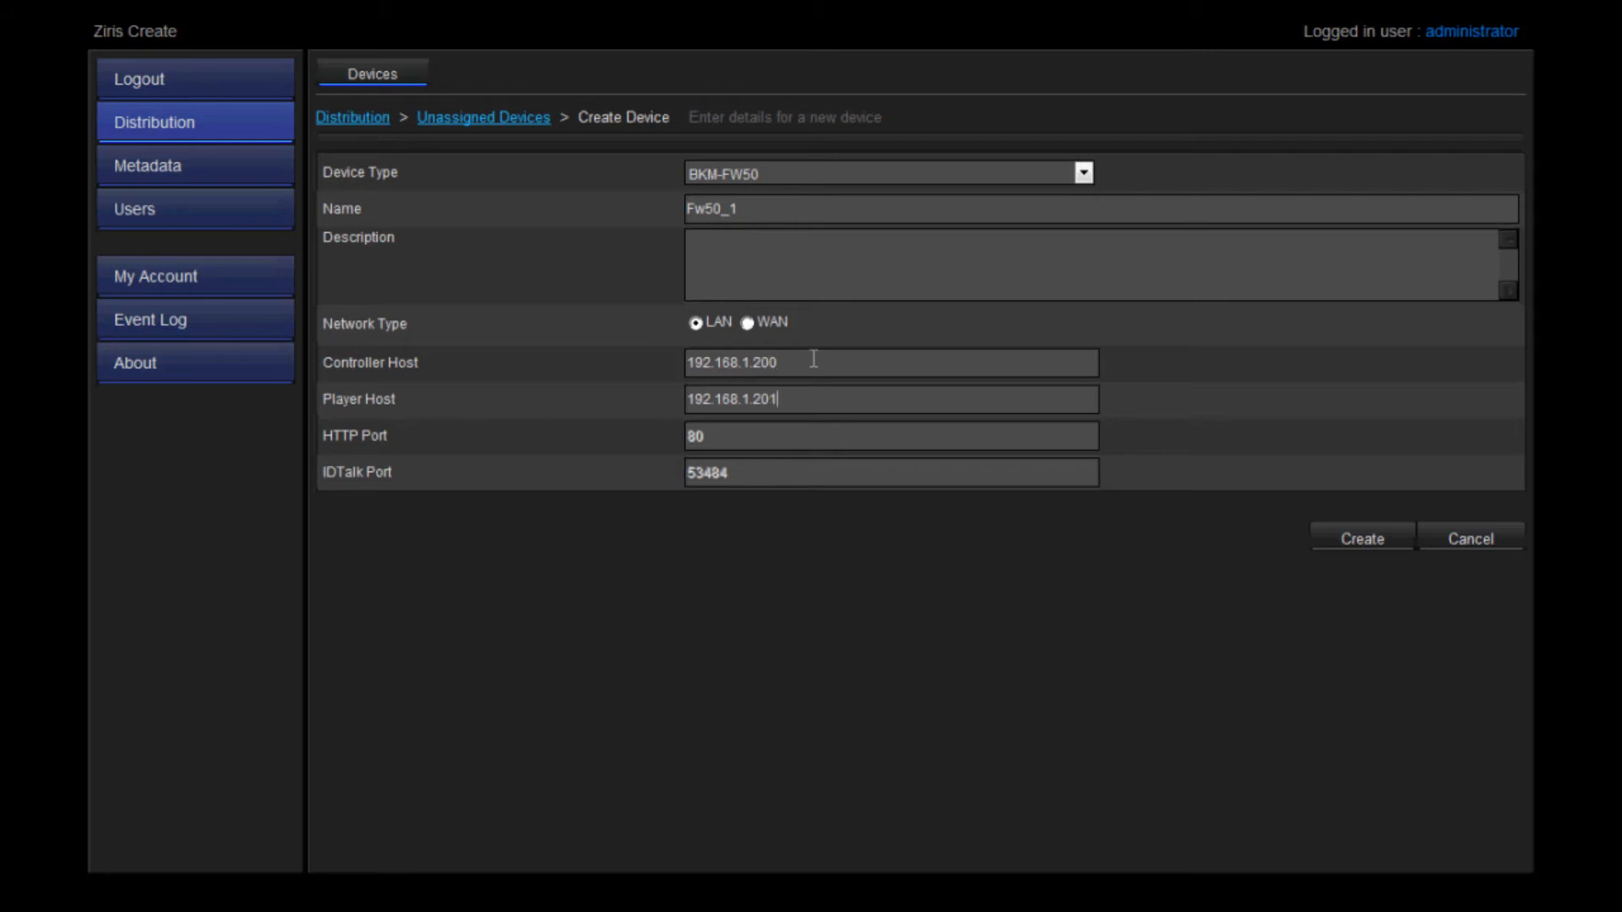
mouse_move(1269, 537)
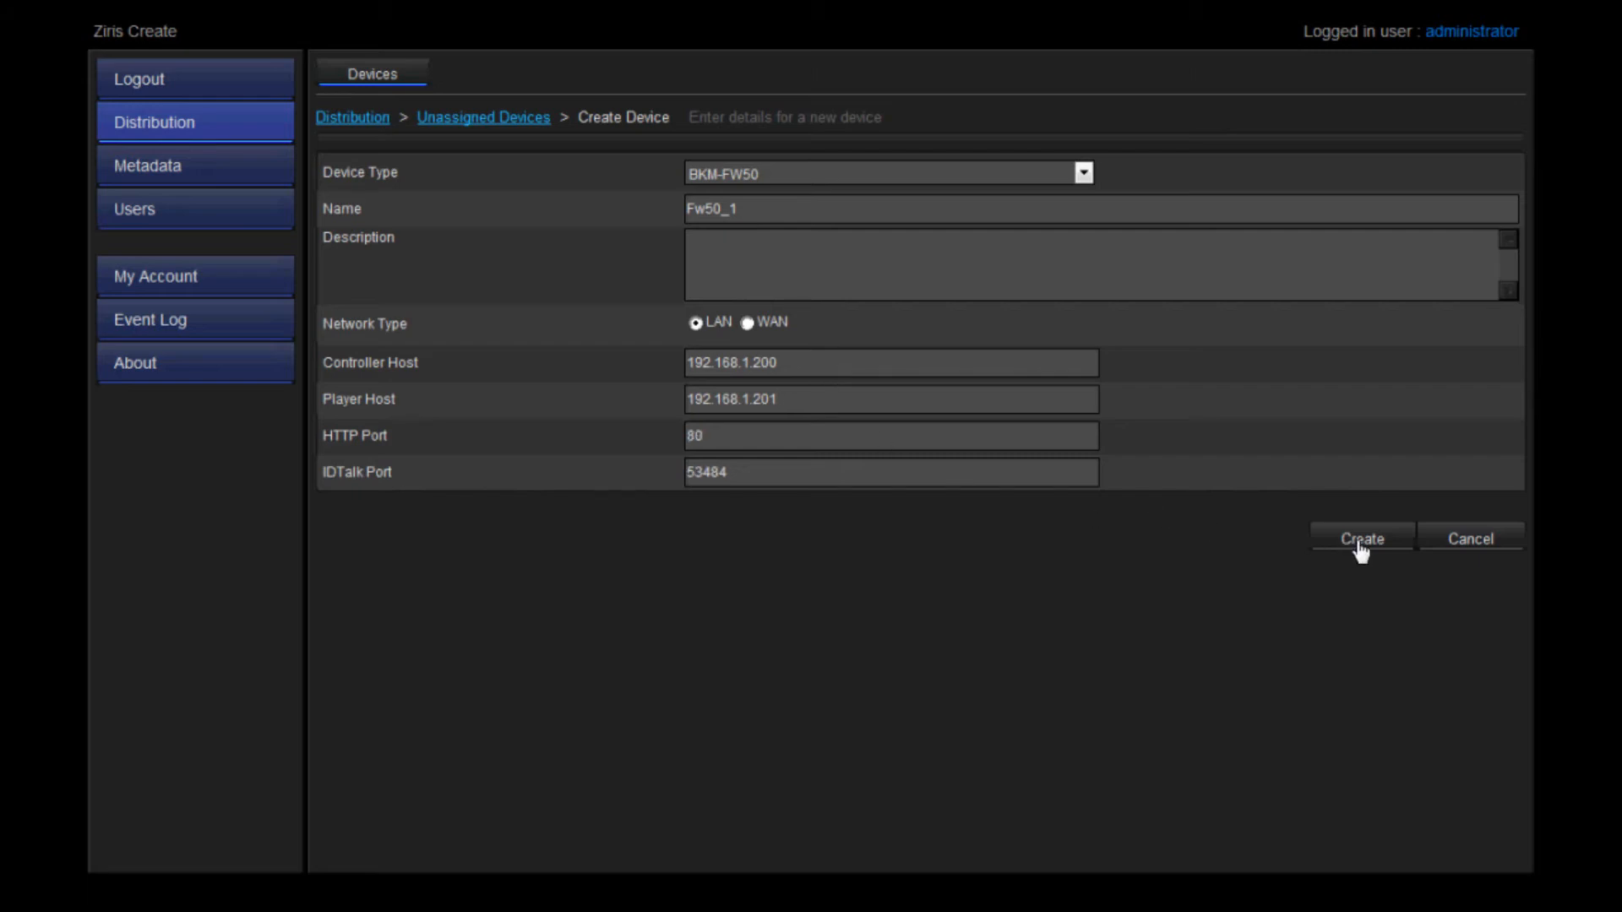
left_click(1361, 538)
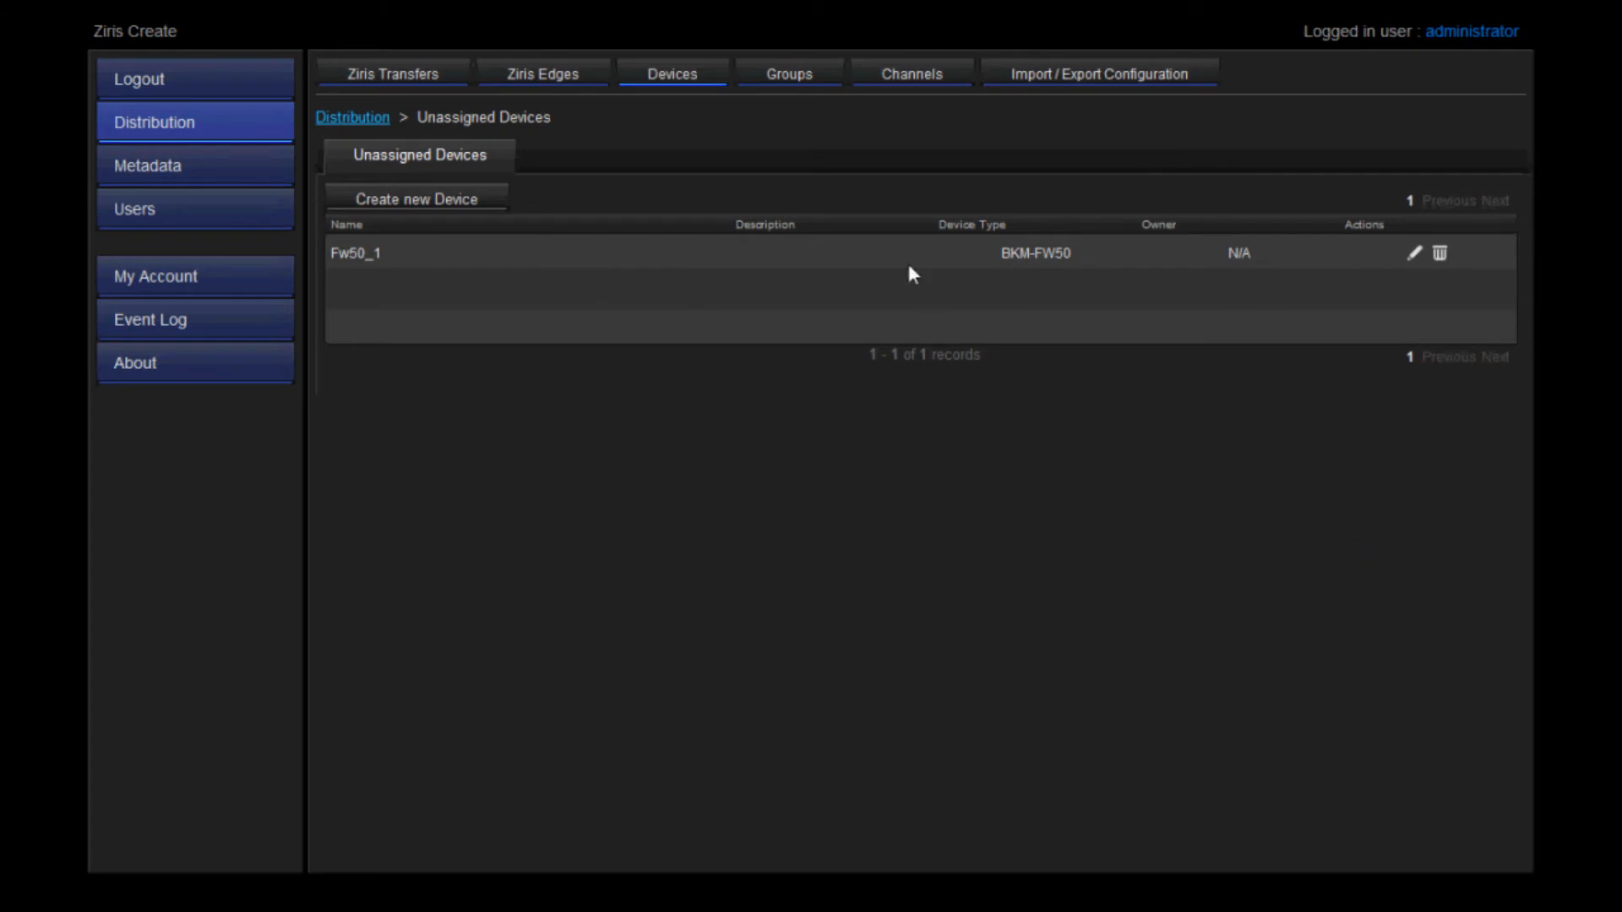
mouse_move(898, 83)
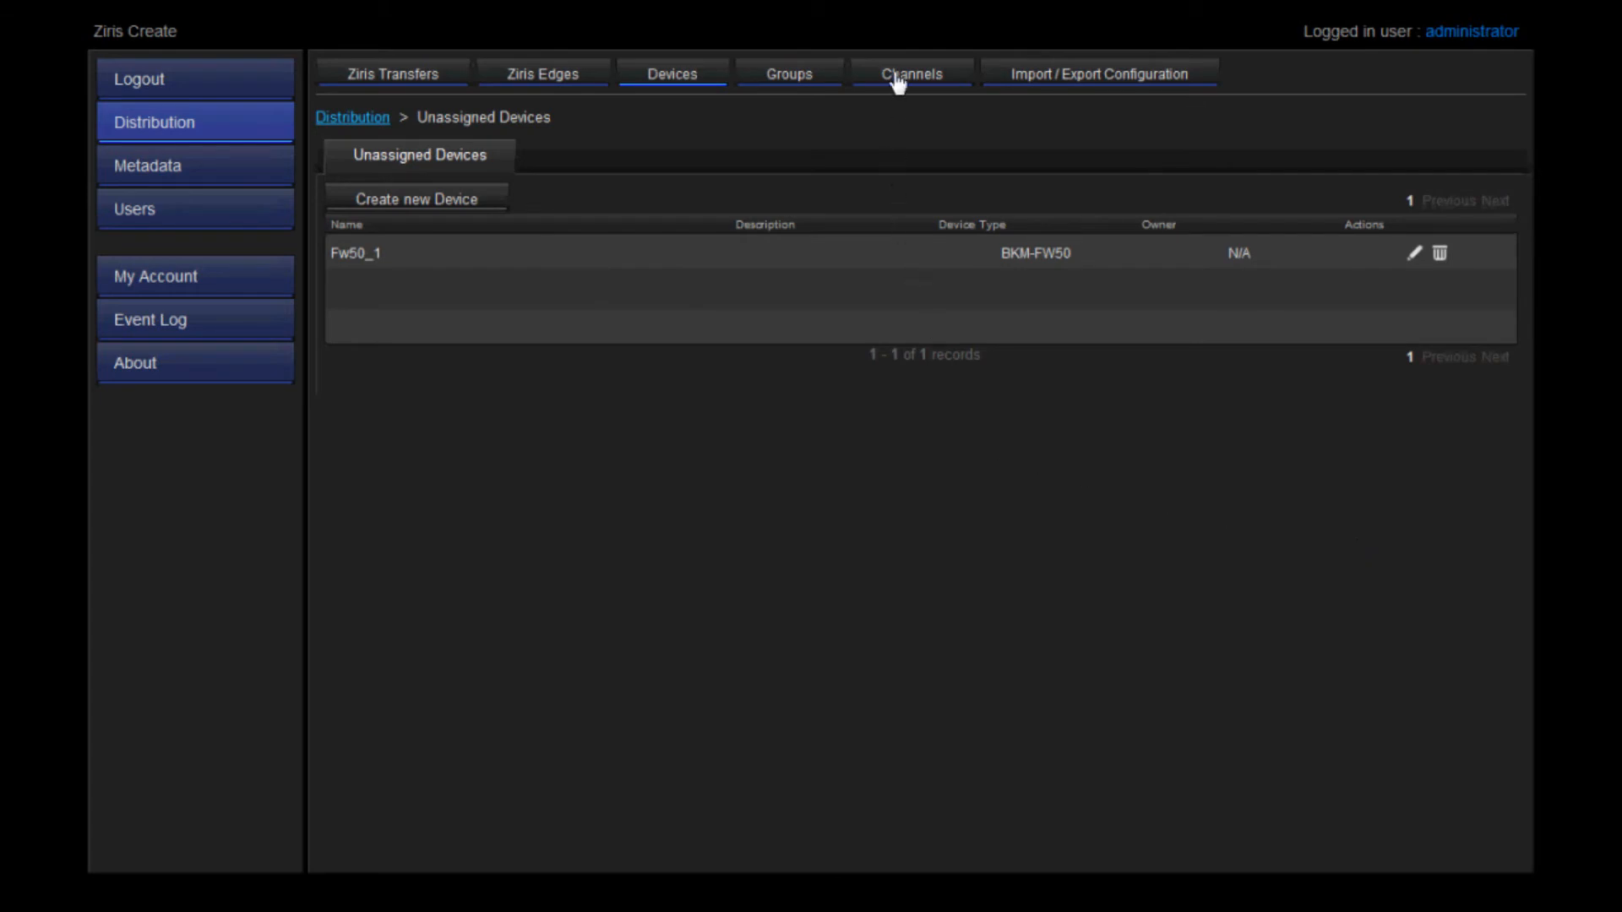
Start a new channel and name it Fw50_Channel
left_click(911, 74)
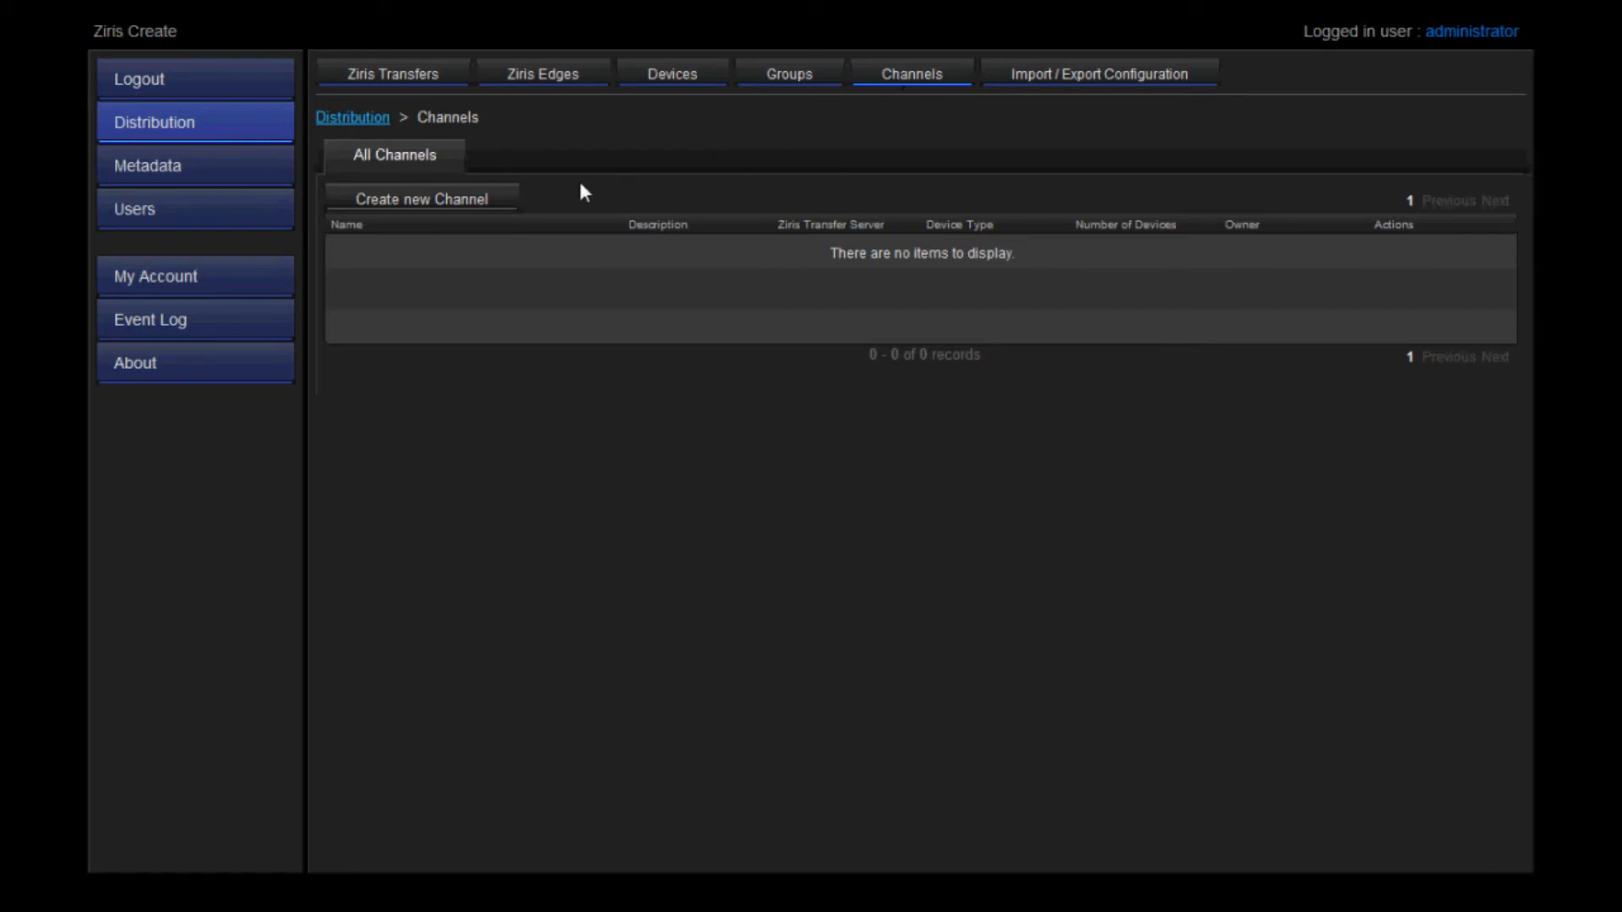
left_click(421, 198)
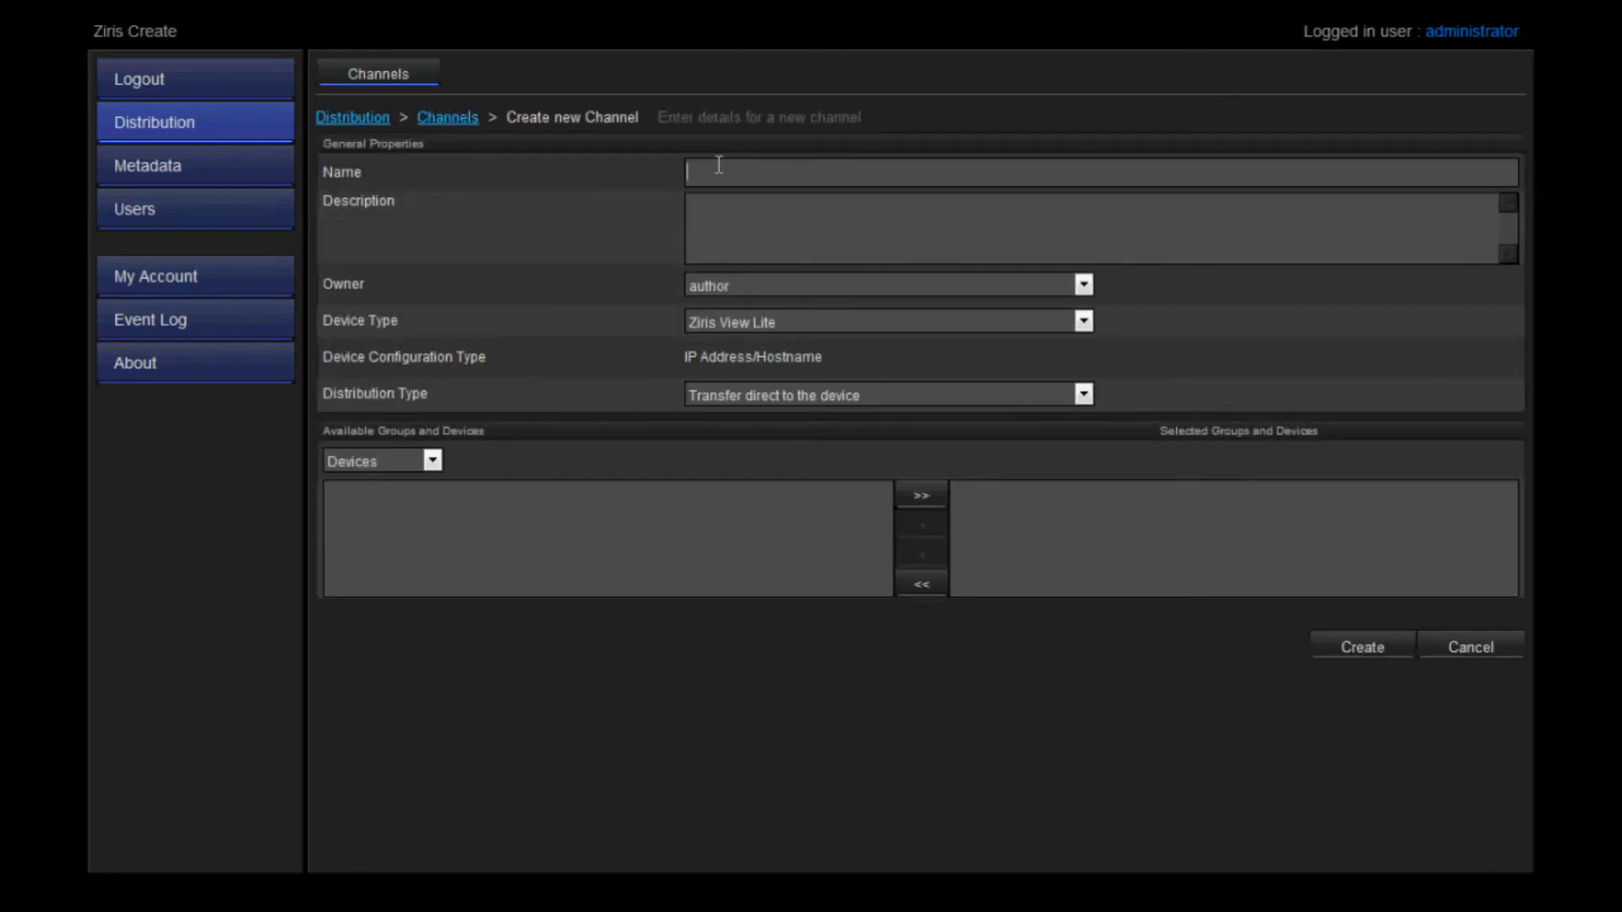
type("F")
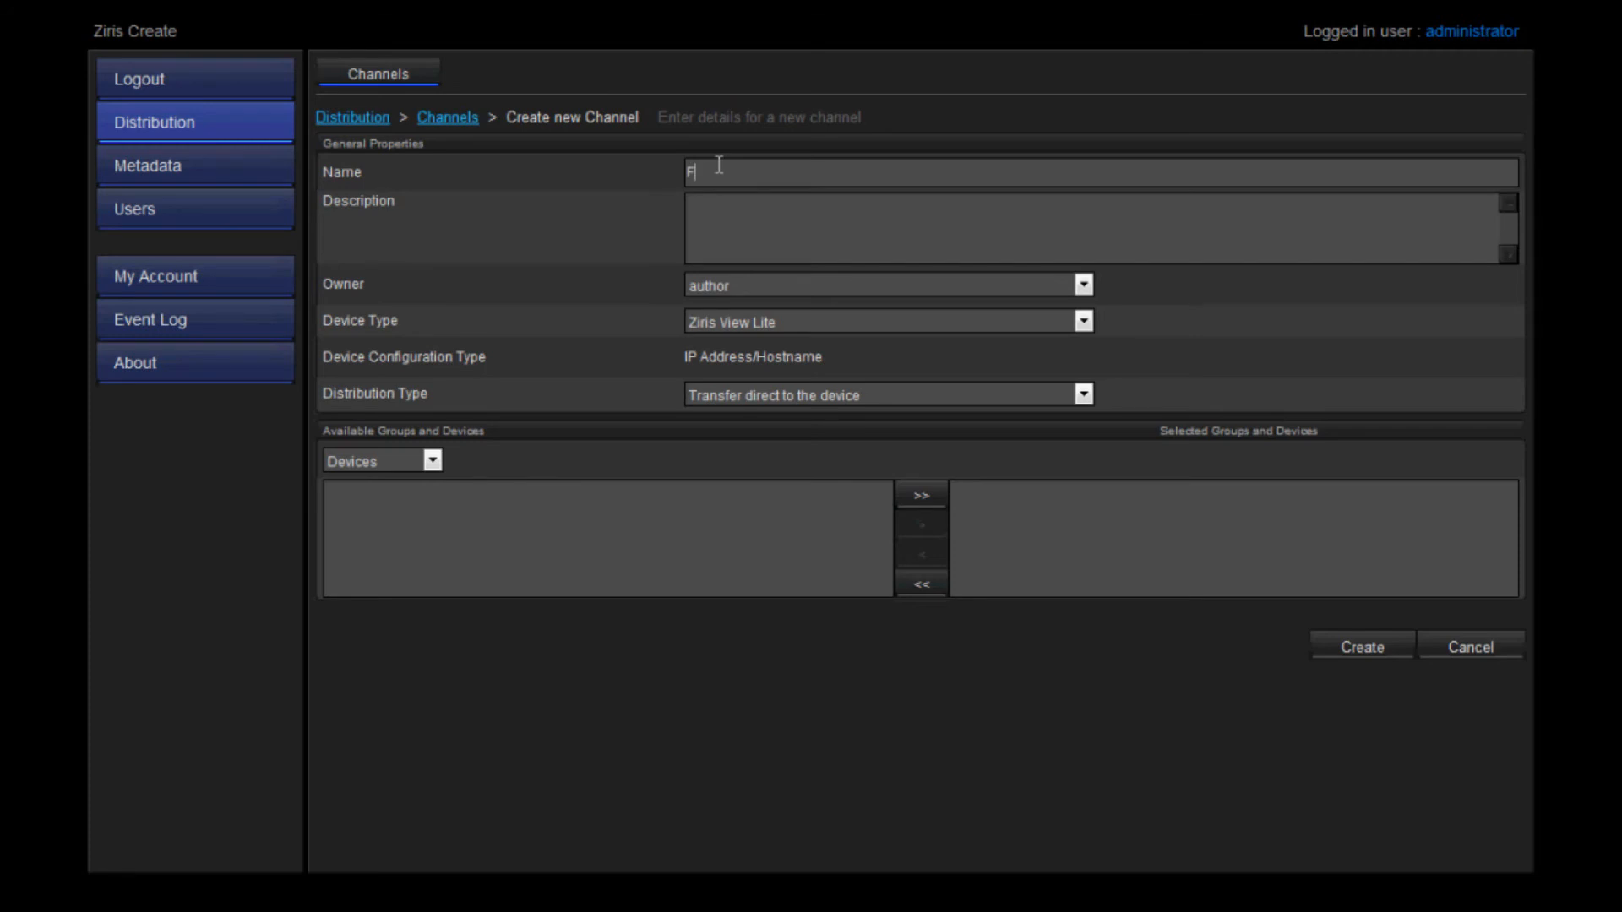
type("w56_Ch")
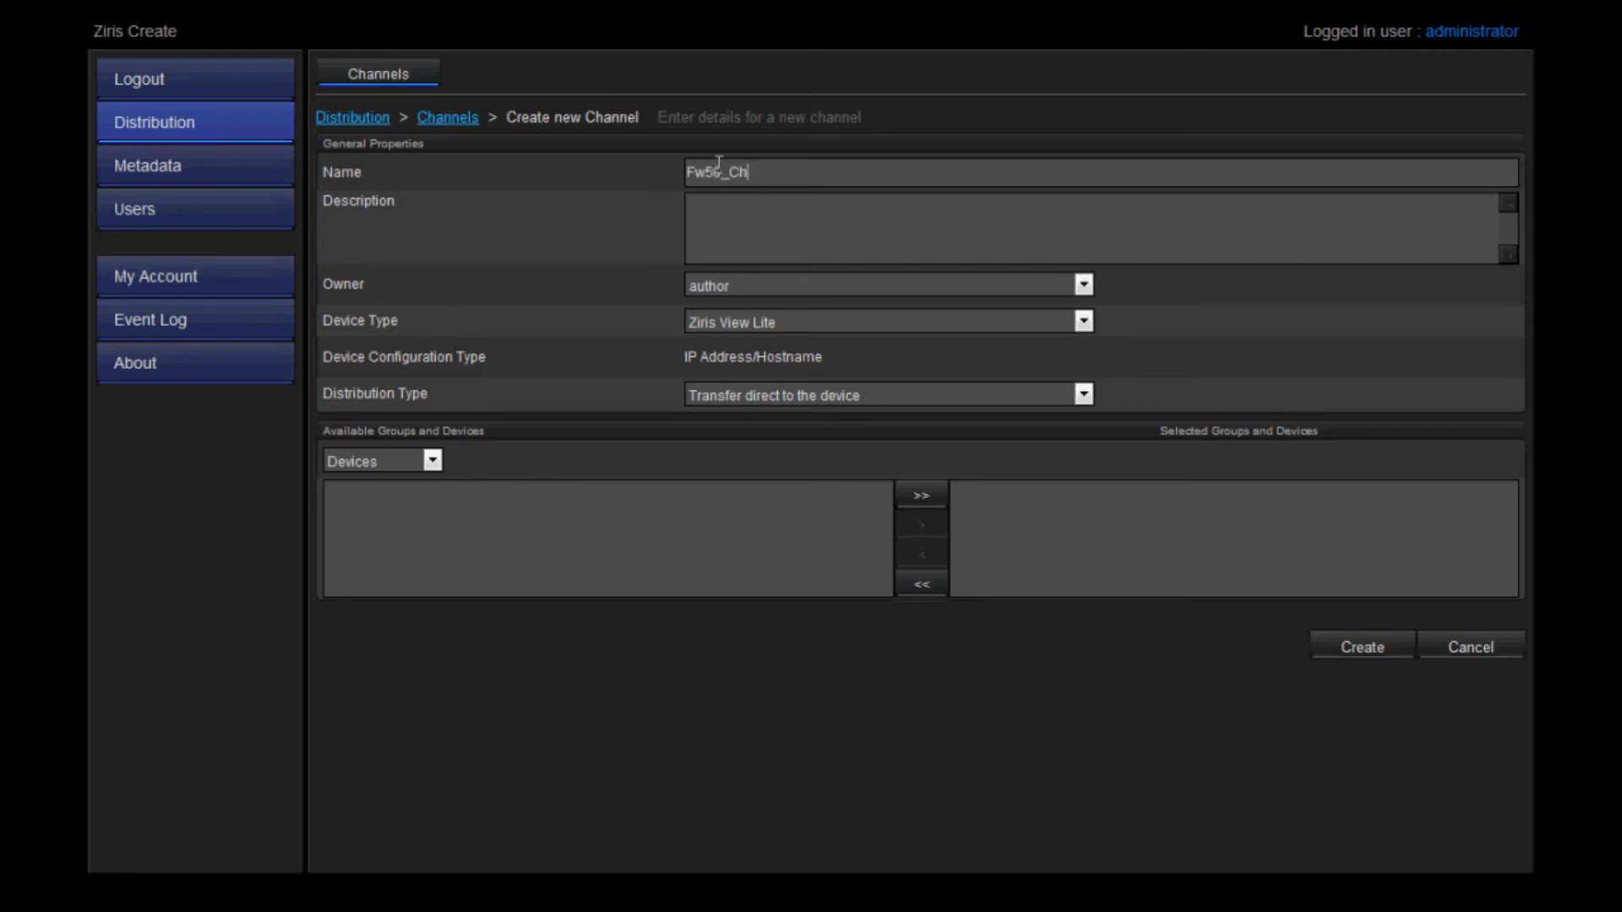
type("annel")
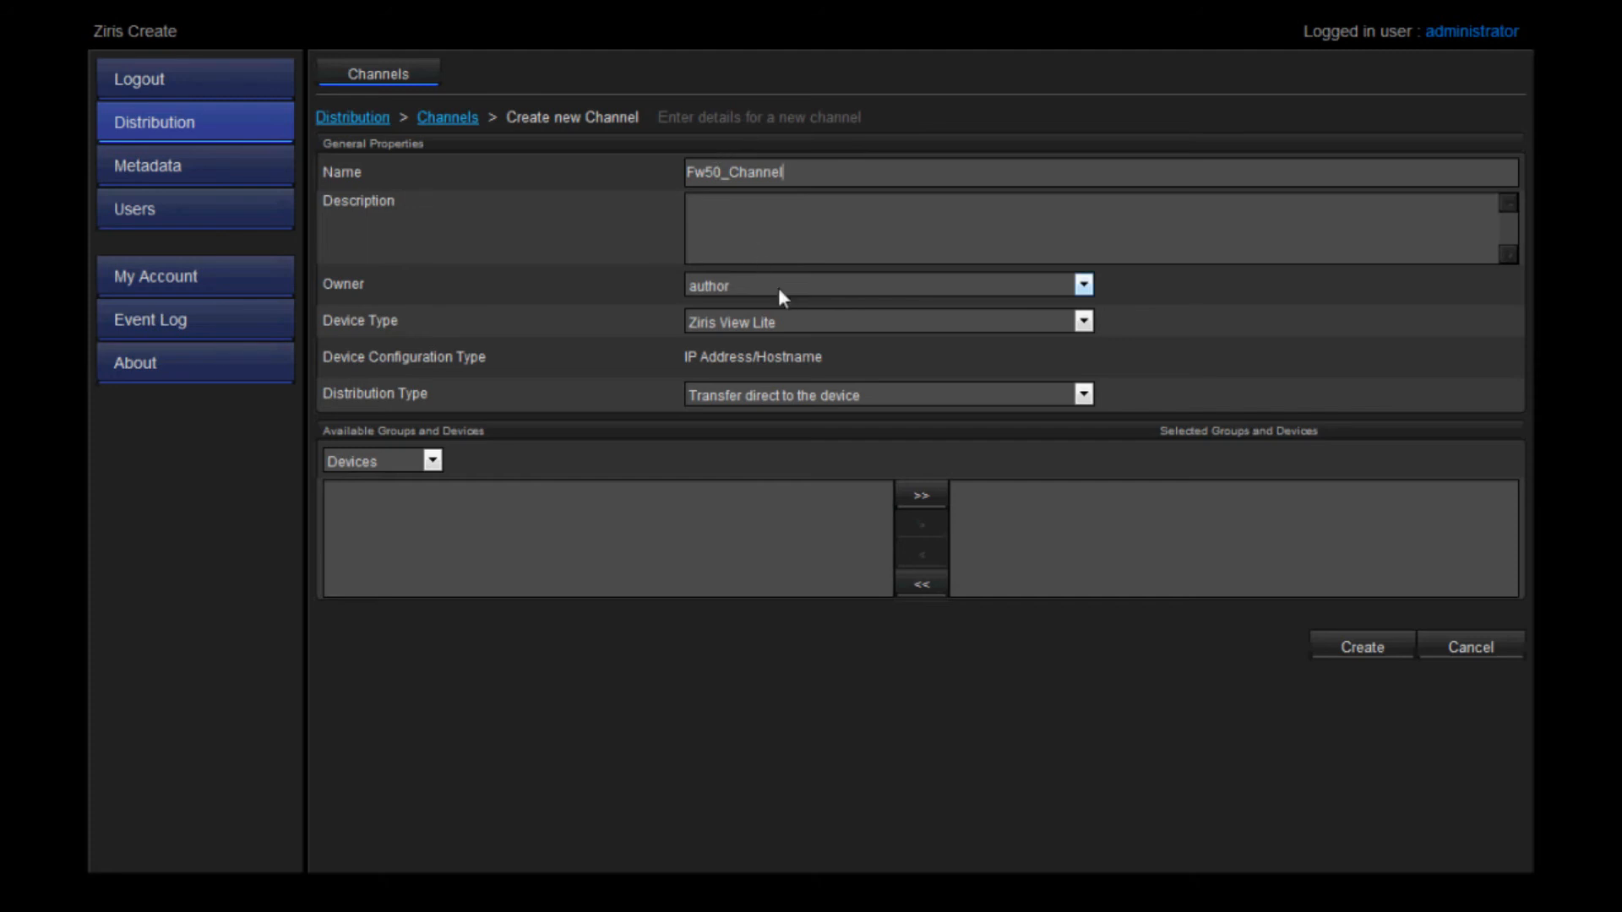
Set the channel's device type to BKM-FW50, add Fw50_1, and create it
left_click(1082, 321)
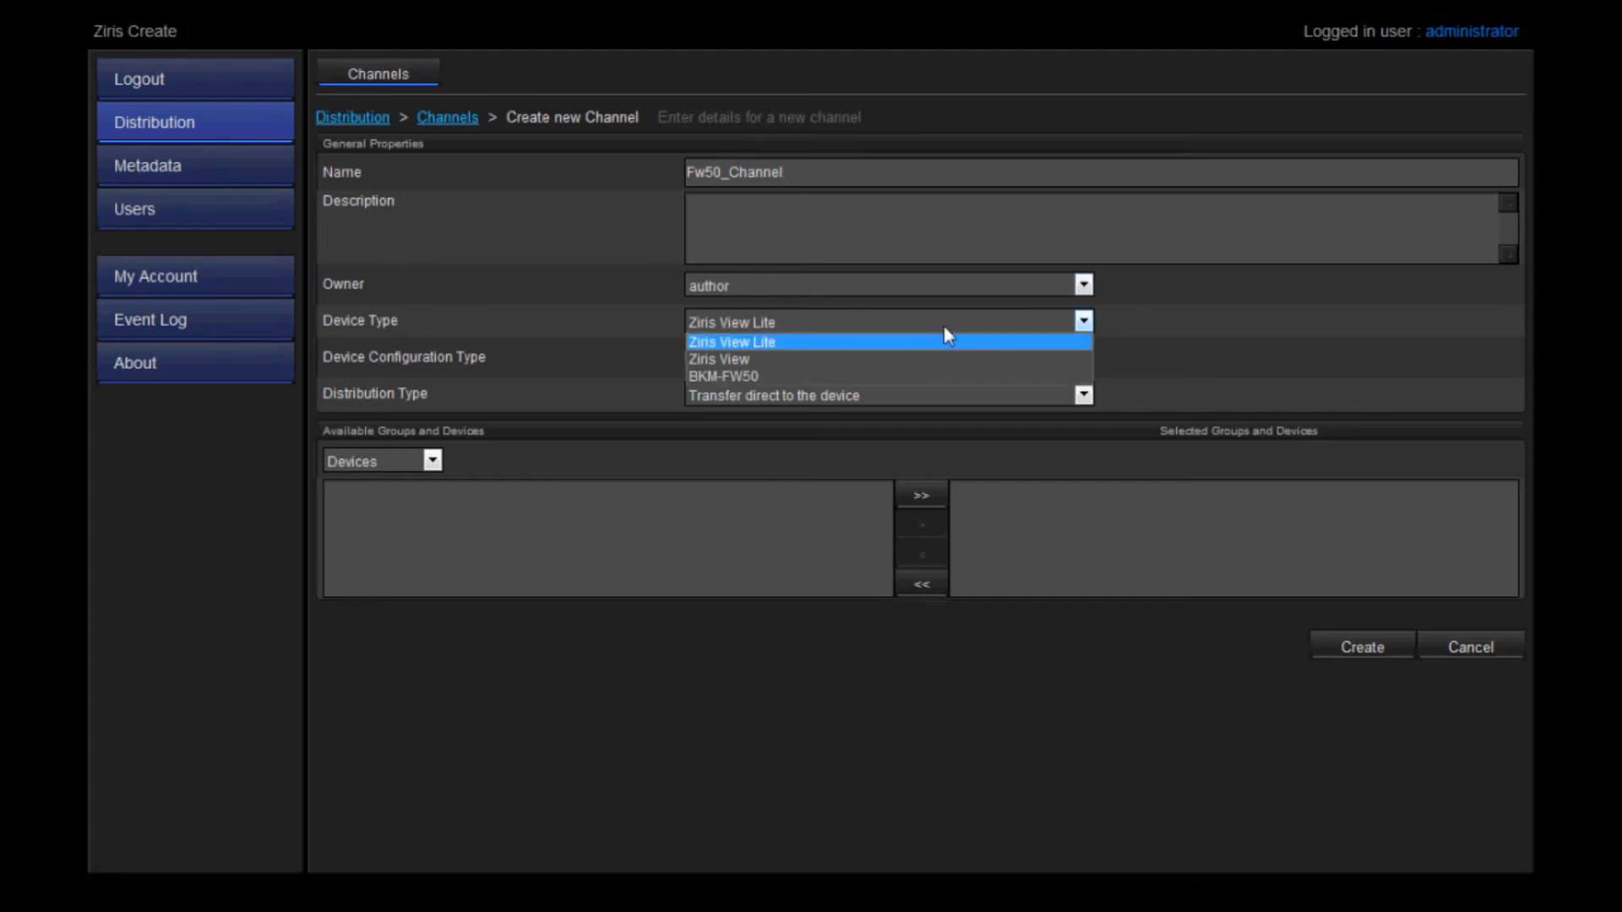
left_click(723, 375)
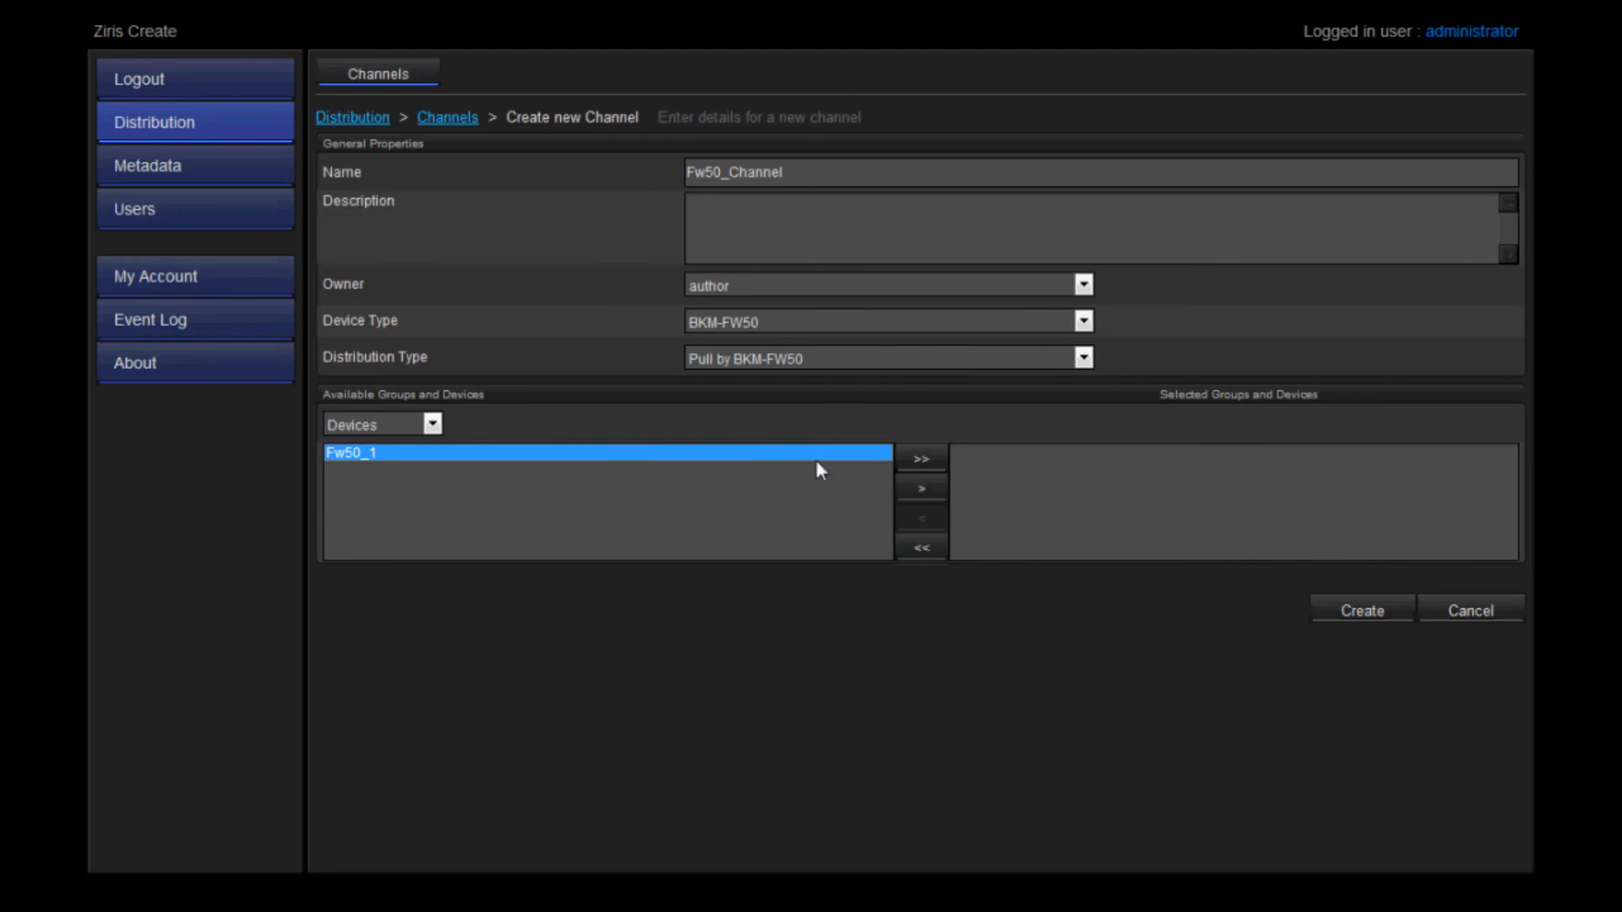
left_click(920, 458)
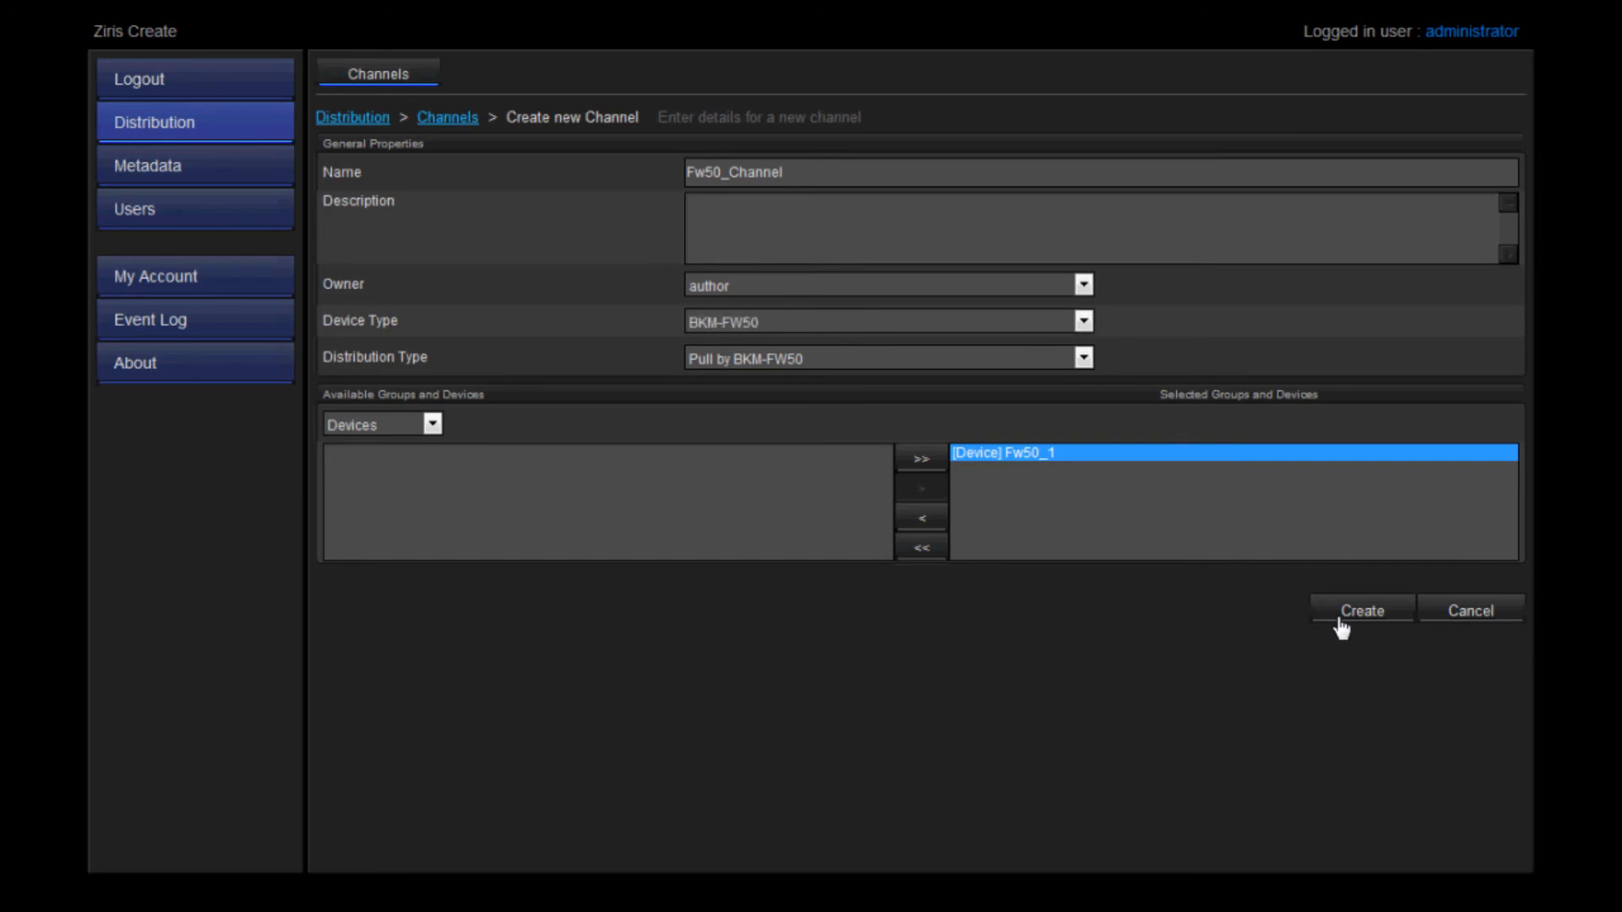
left_click(1361, 610)
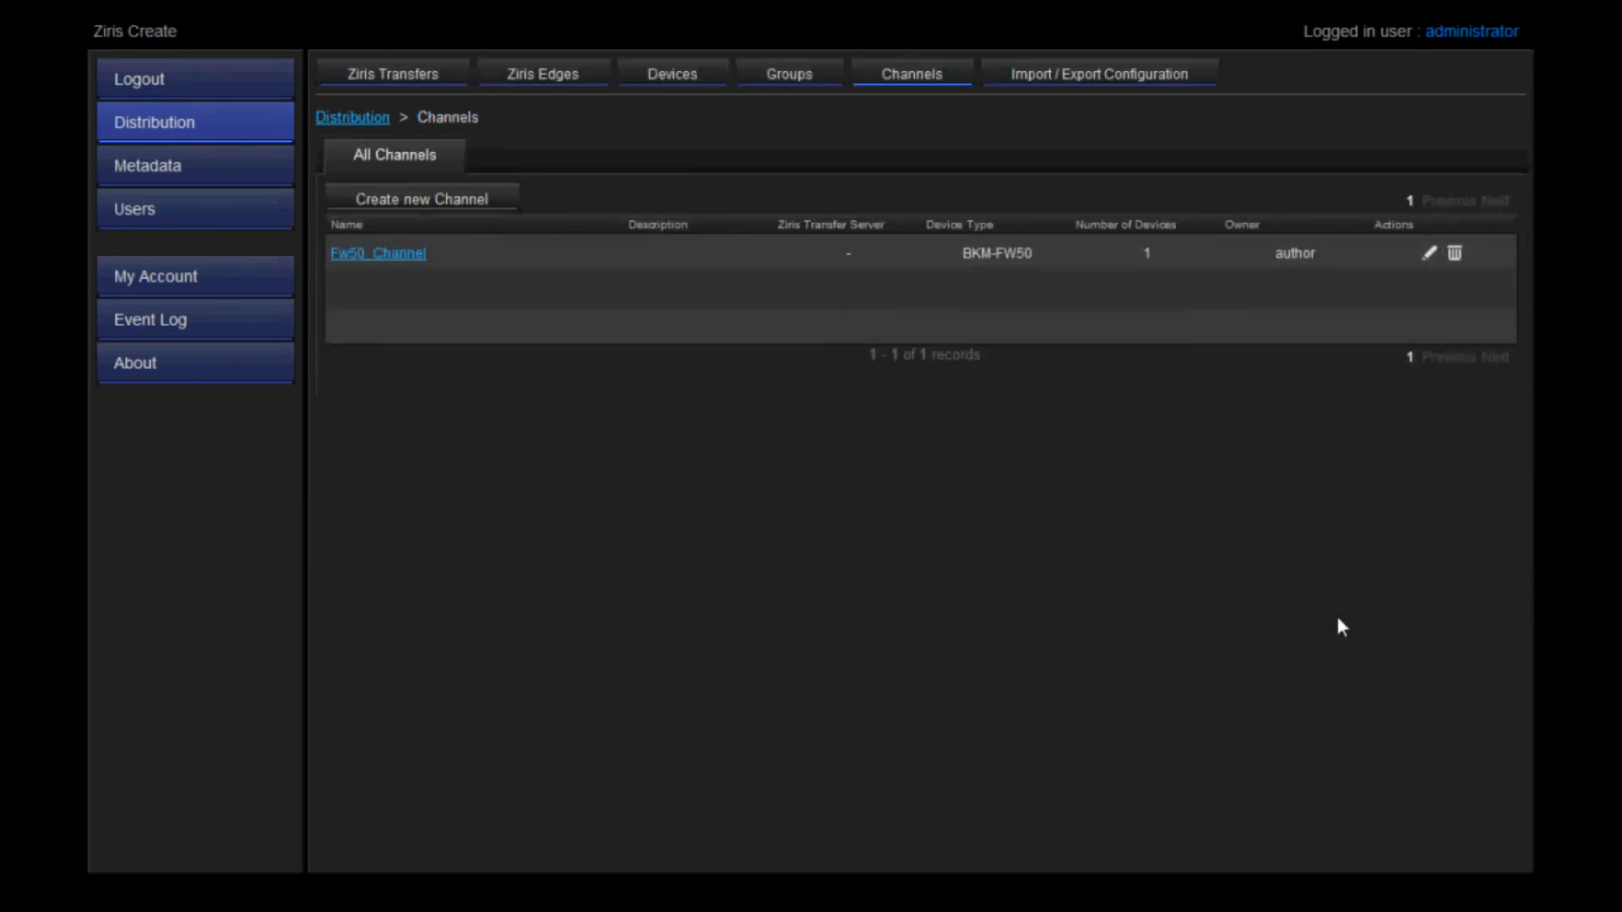
mouse_move(1128, 570)
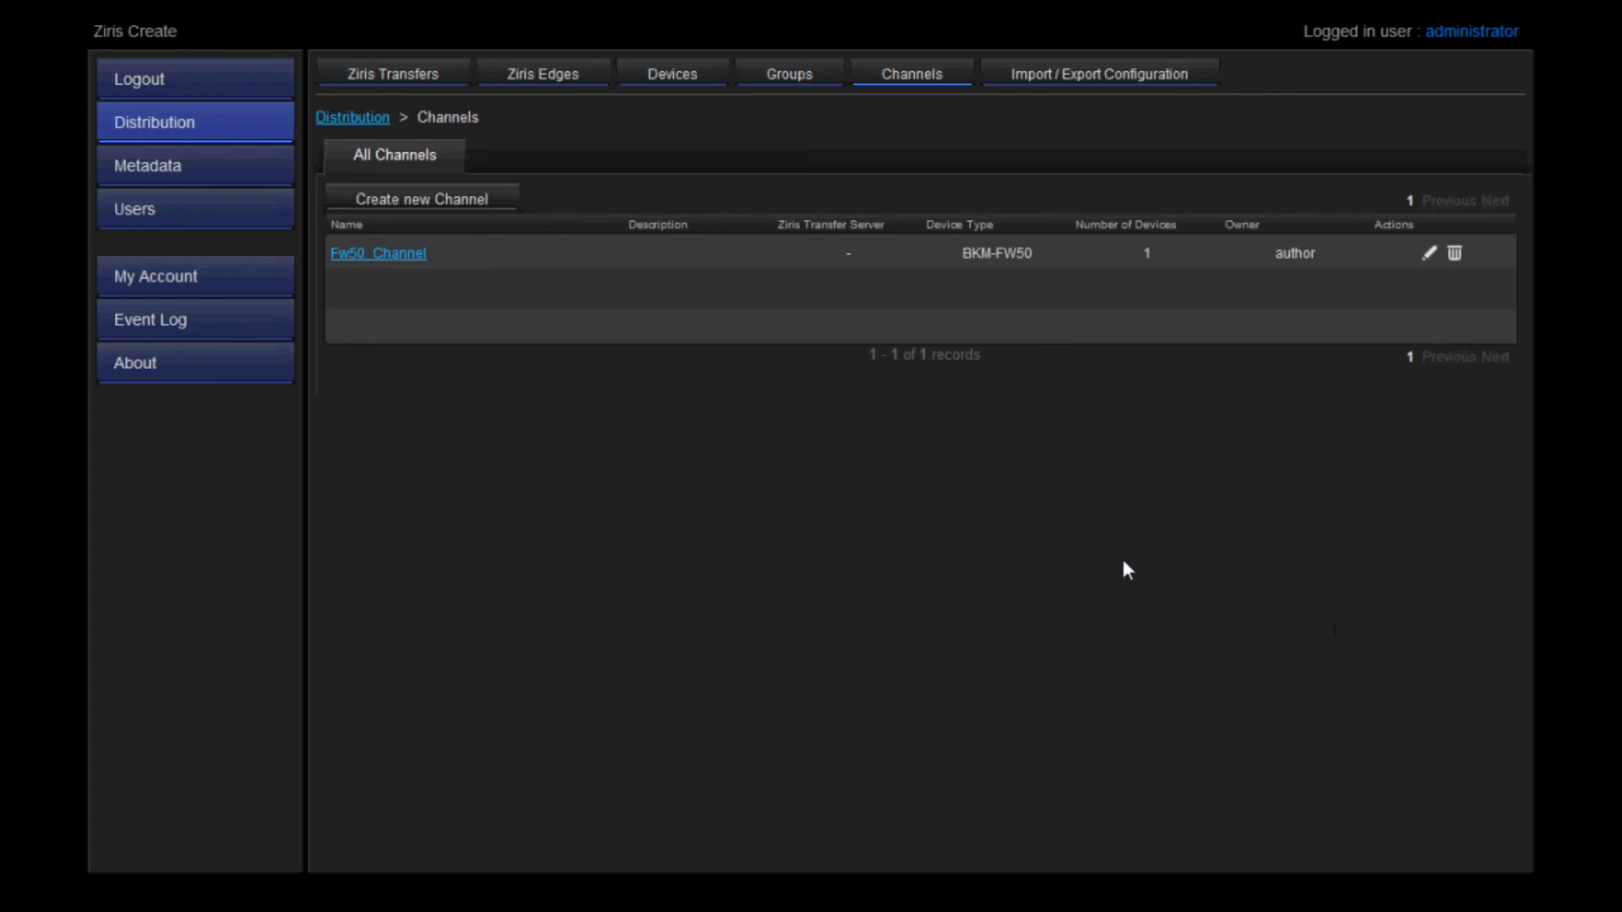
mouse_move(404, 272)
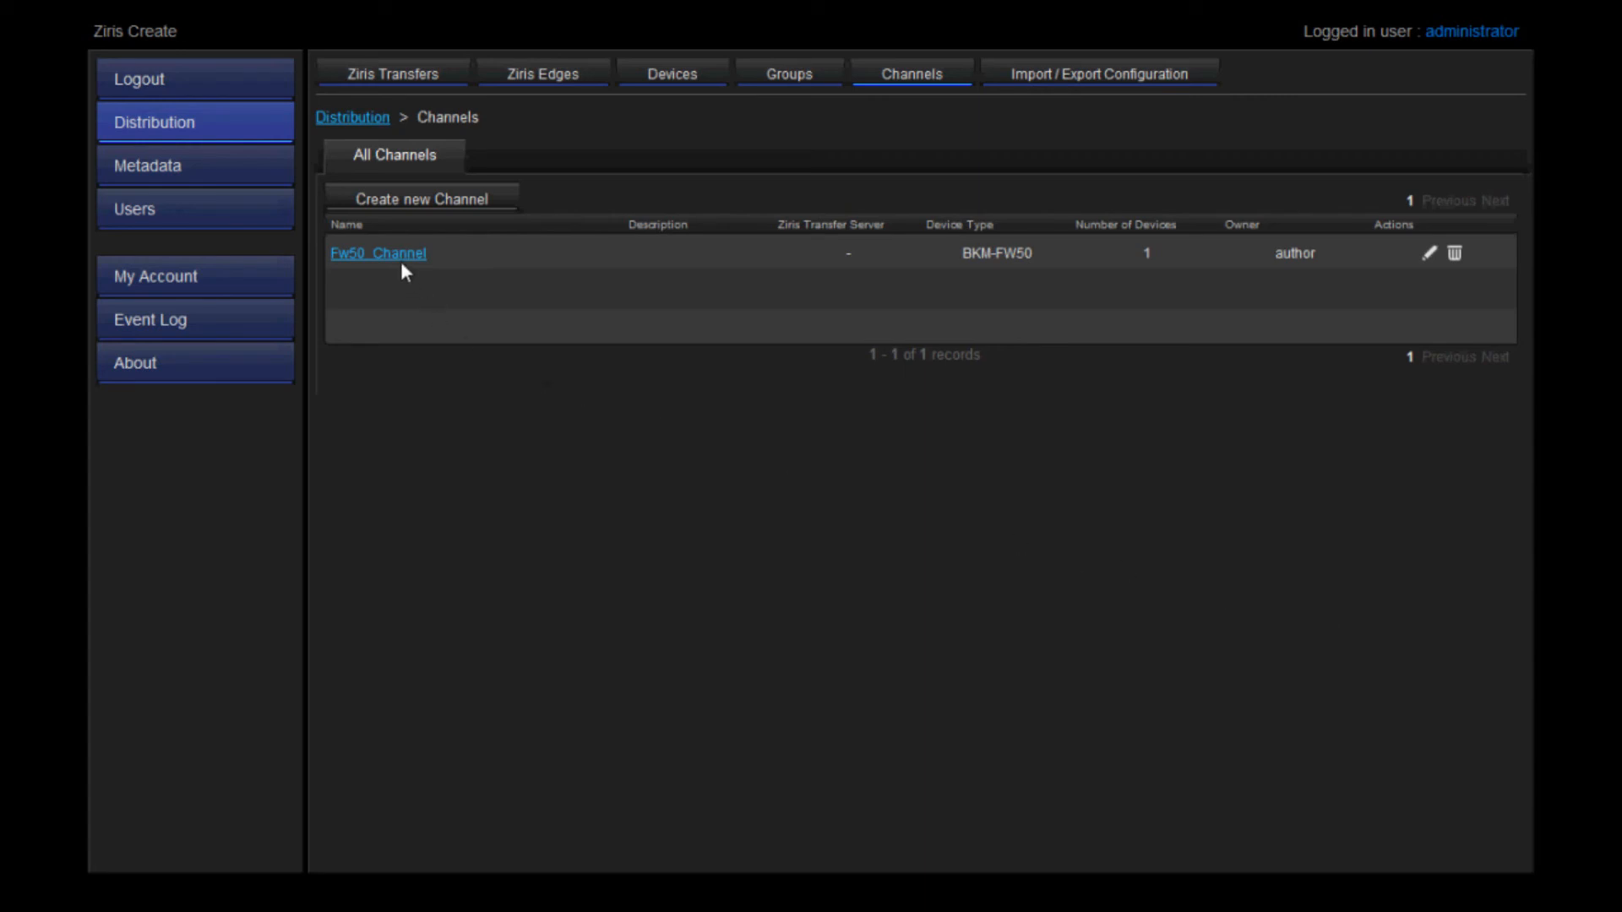
Open Fw50_Channel and run Test Connection until Fw50_1 reports Connection OK
left_click(379, 253)
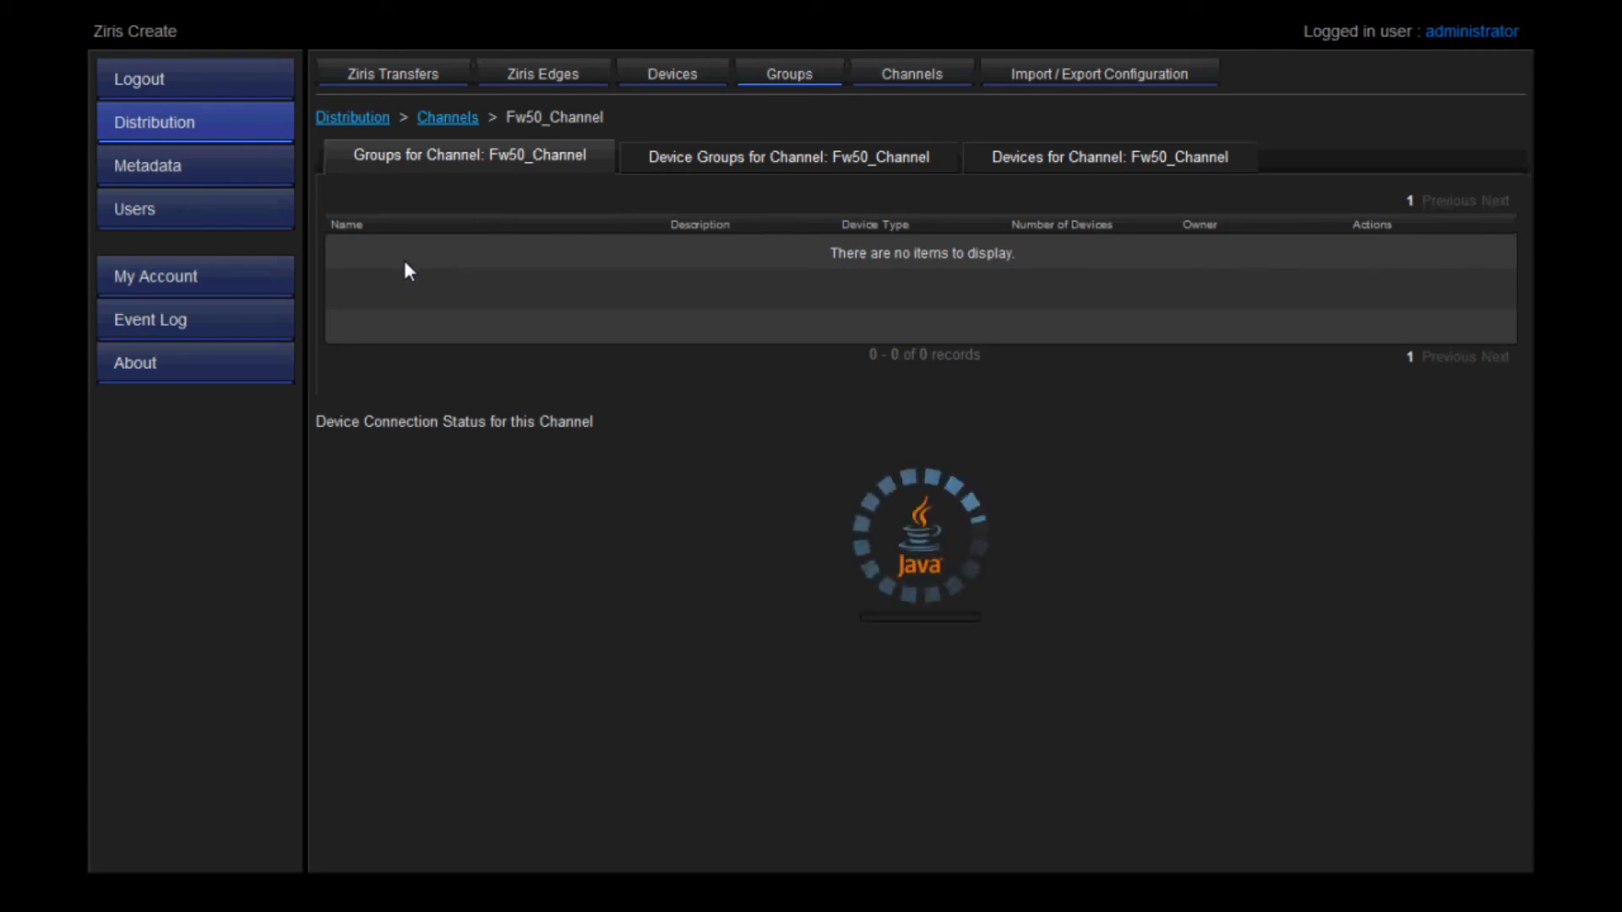
mouse_move(438, 332)
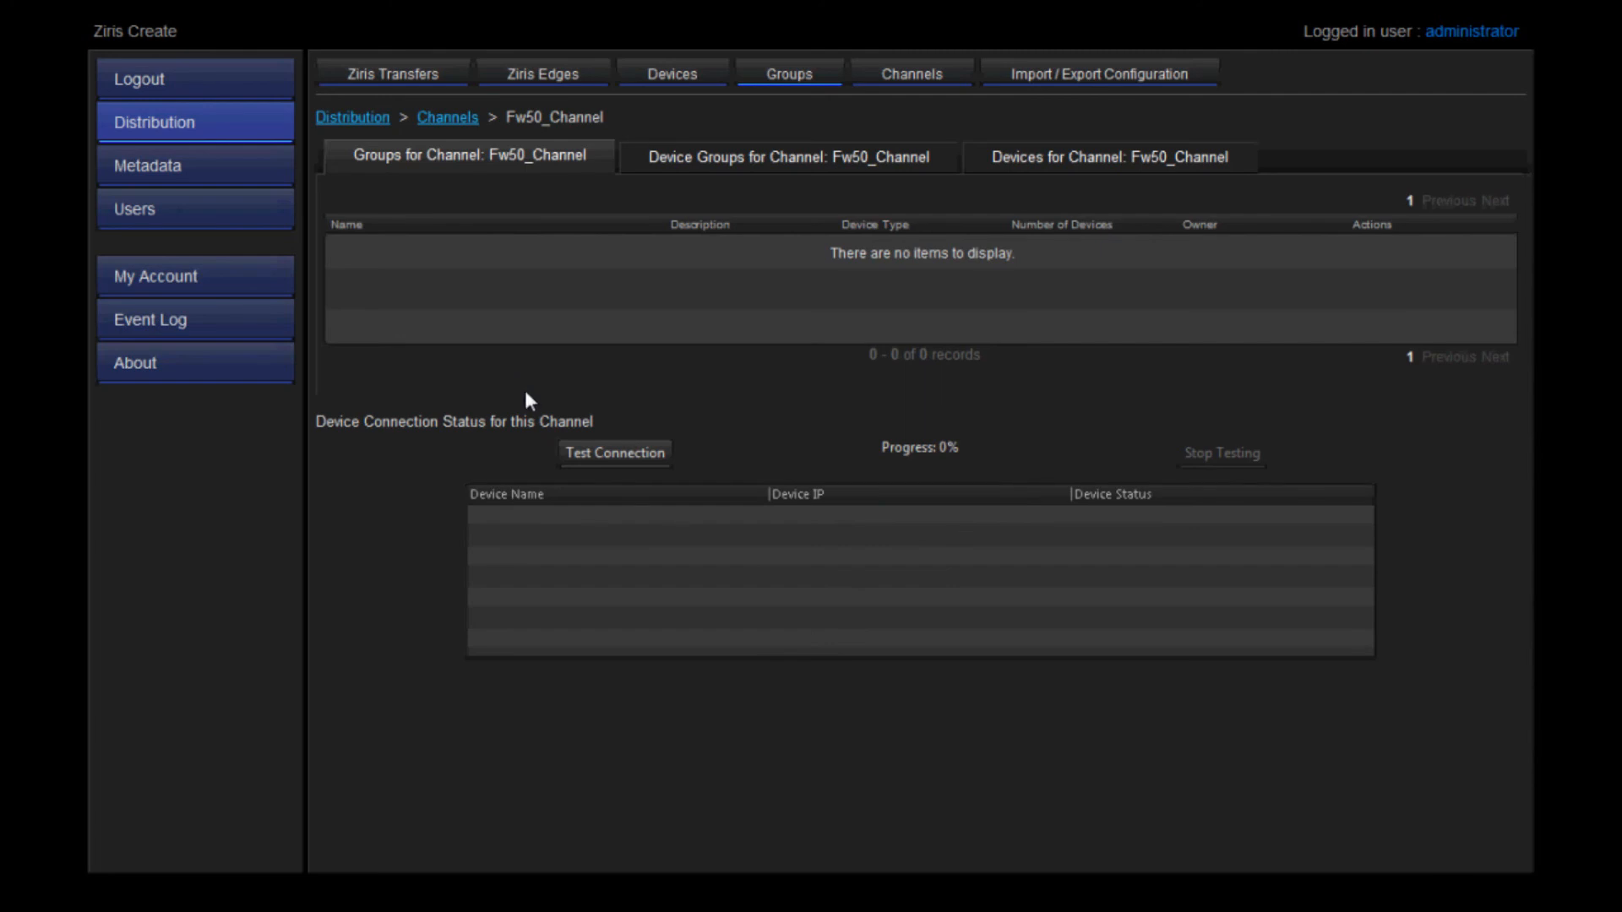
mouse_move(614, 453)
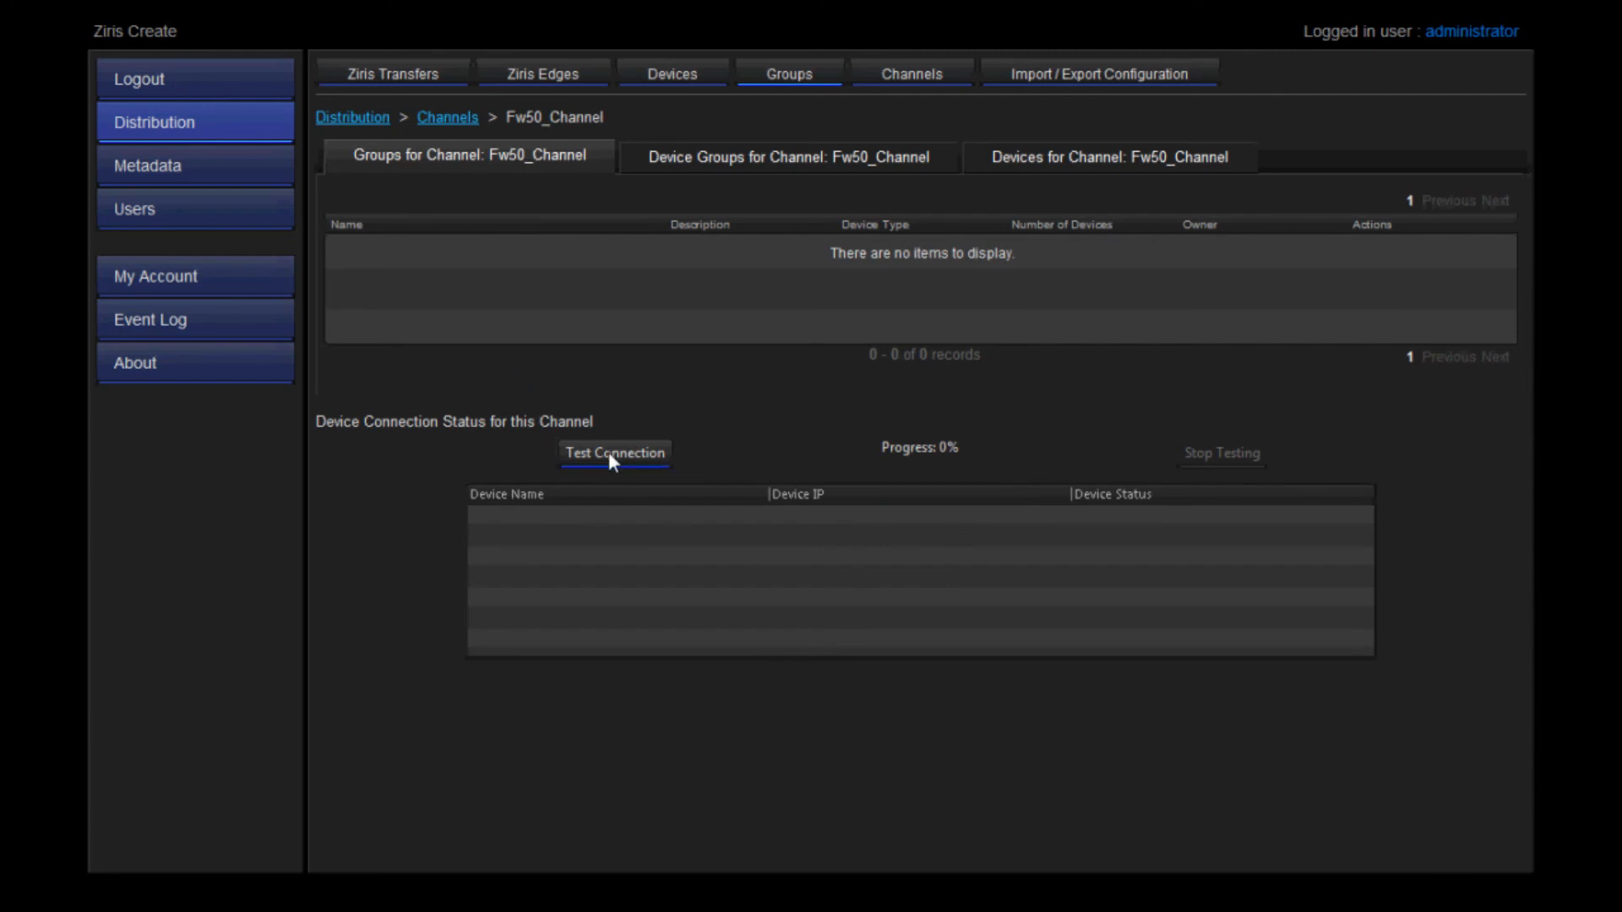
left_click(613, 453)
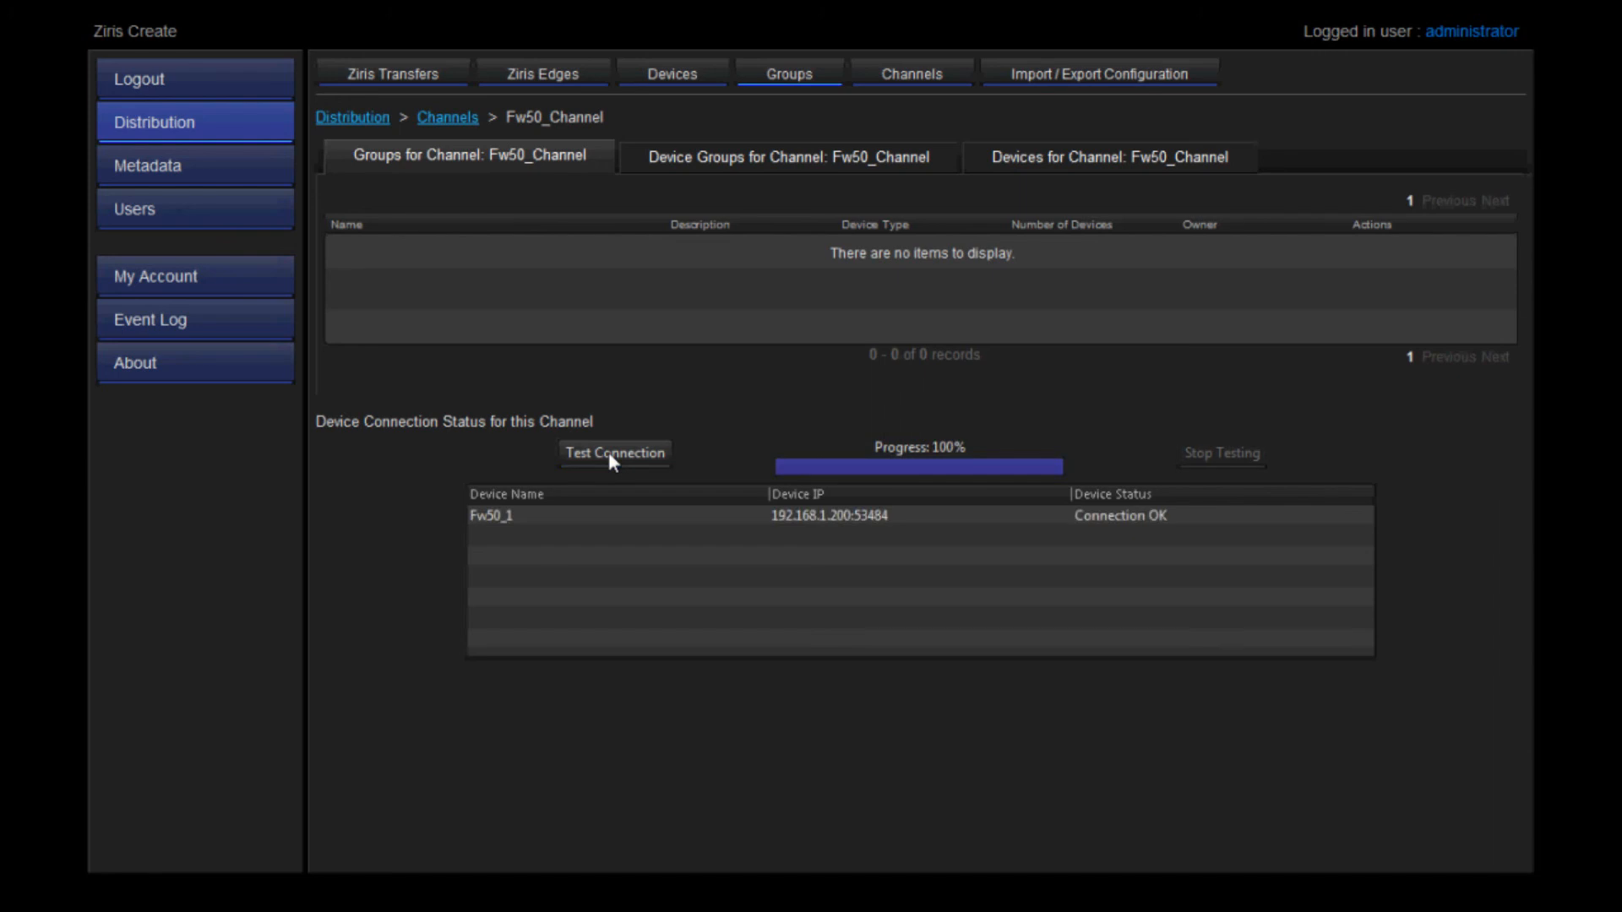
left_click(614, 515)
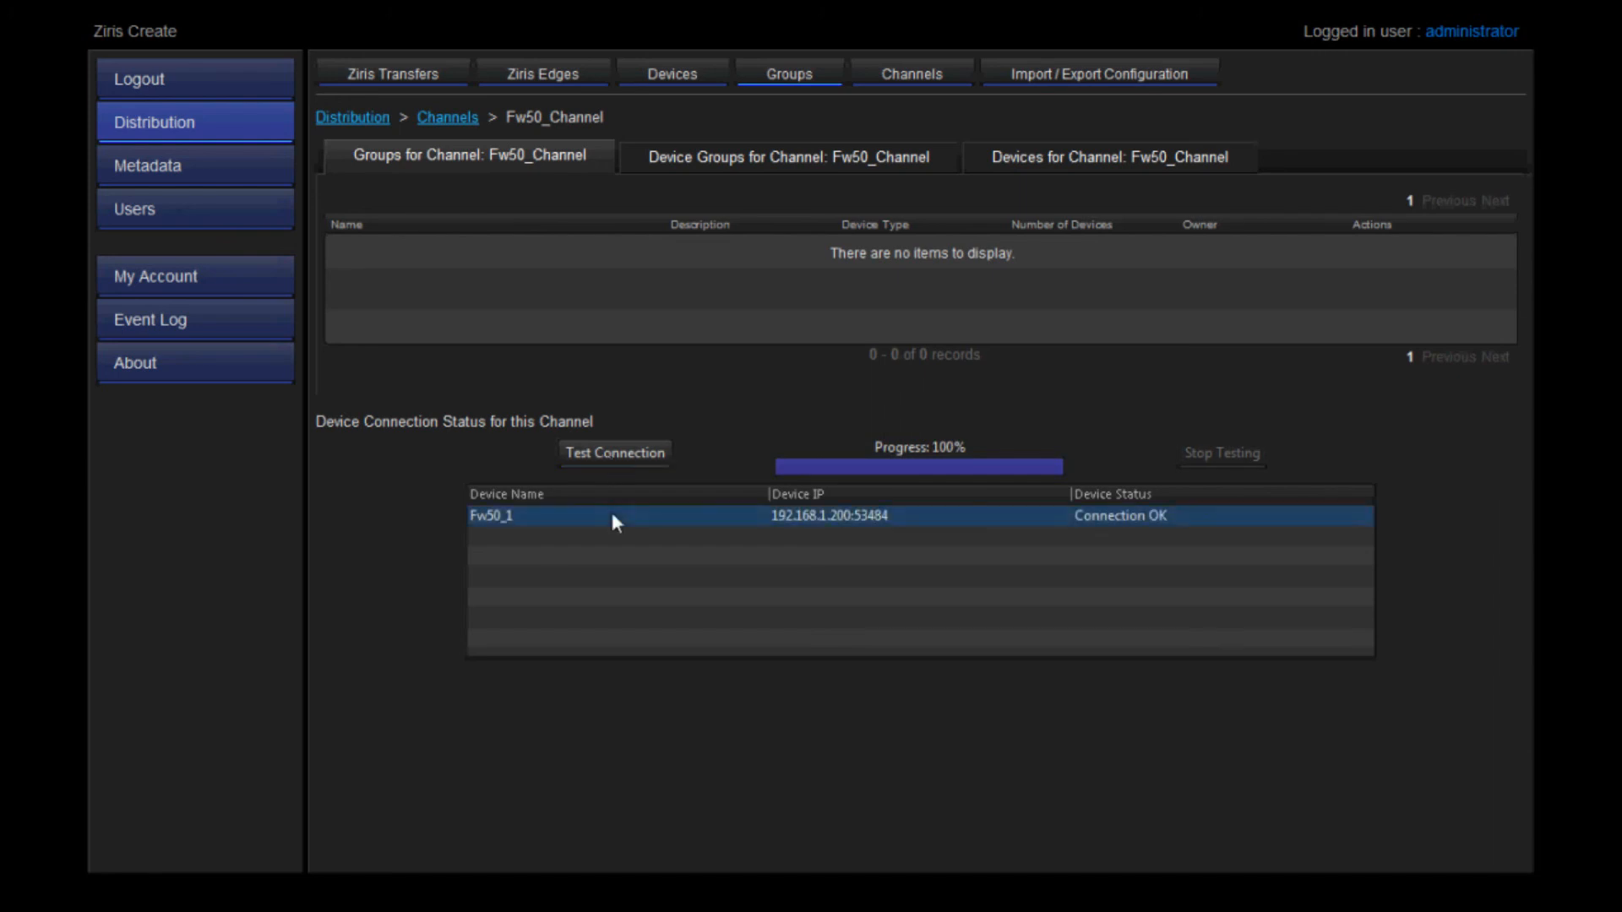